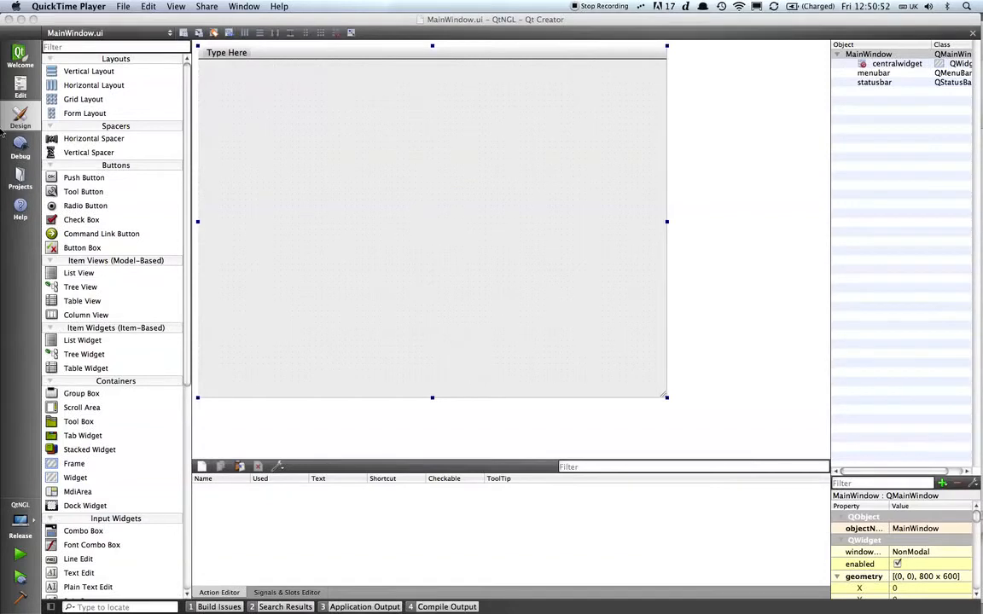
Step: Switch to Edit mode and open QtNGL.pro from the Projects tree
left_click(19, 89)
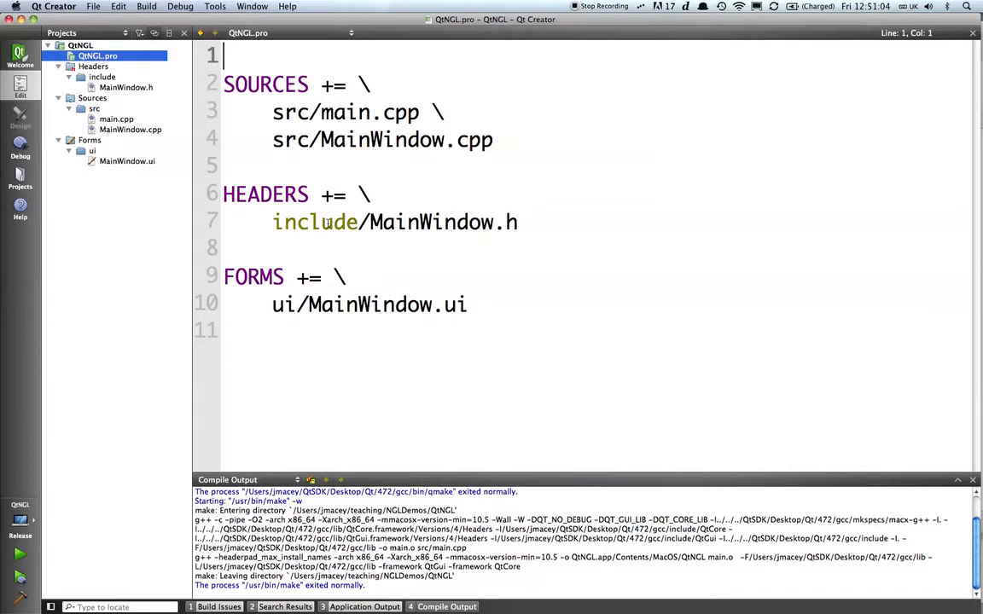
double_click(315, 221)
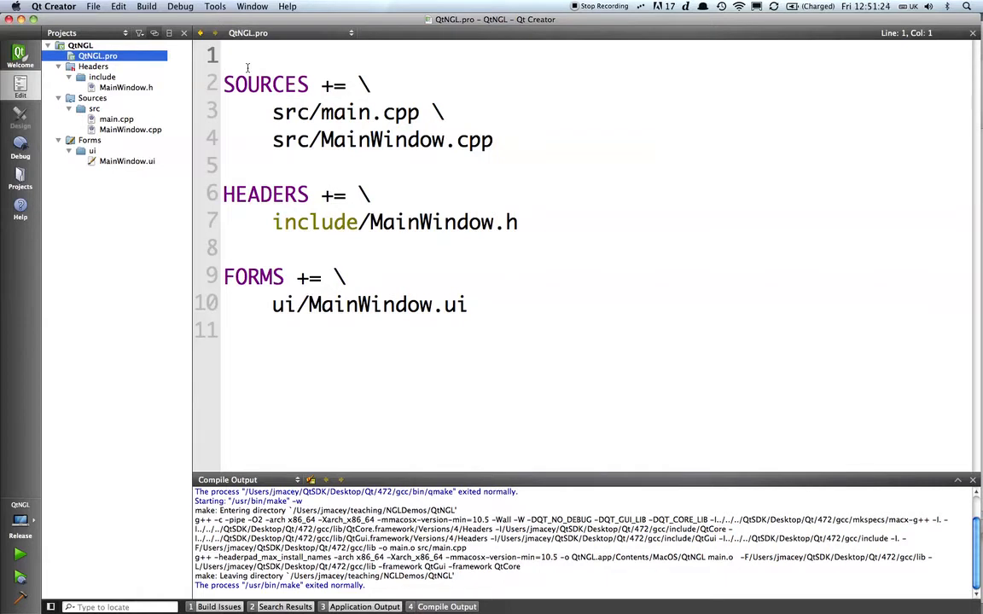
Step: Add an INCLUDEPATH+=include line at the top of QtNGL.pro
type("INCLUDE_")
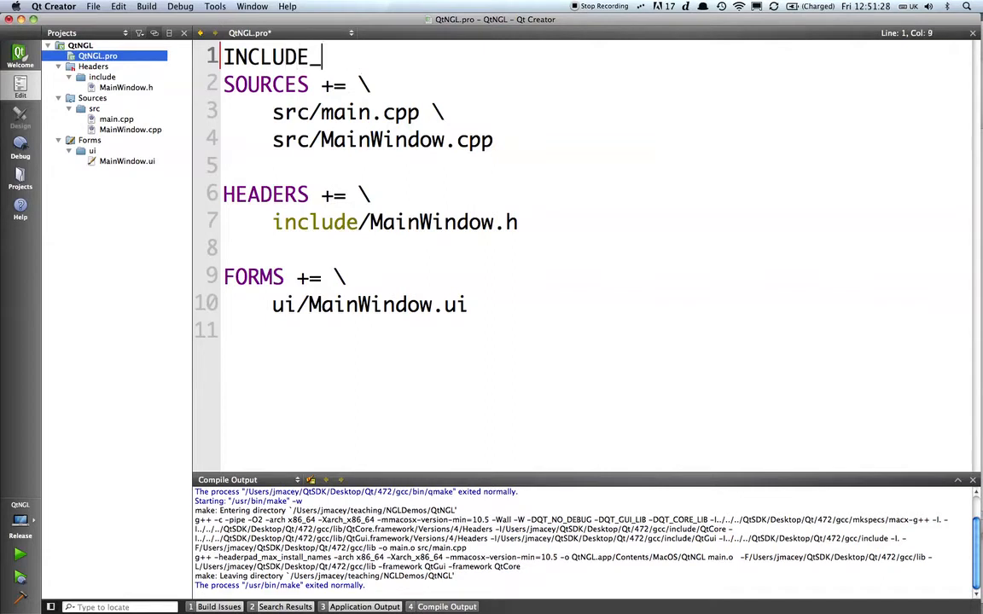
type("PATH")
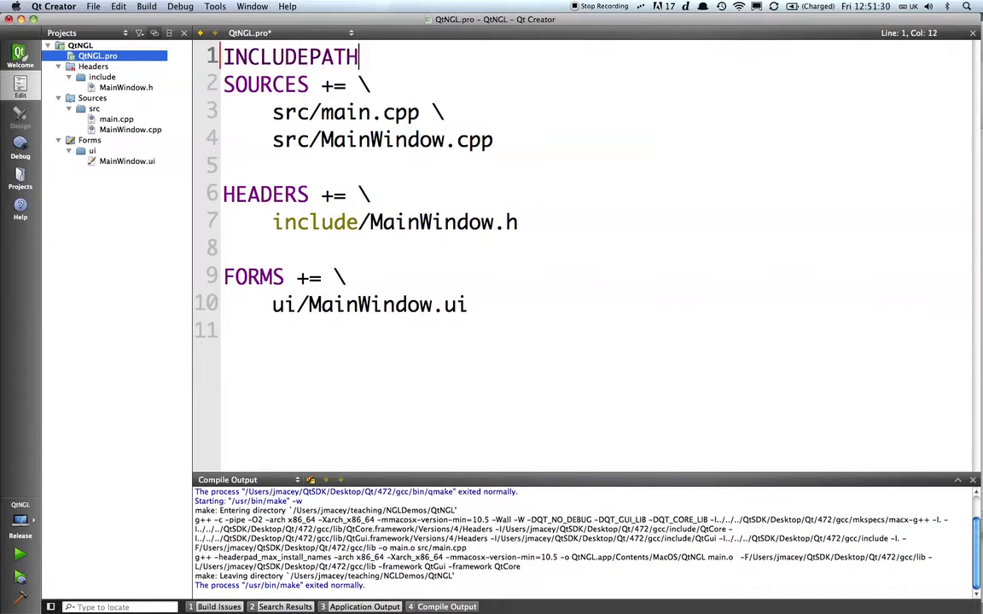
type("+=in")
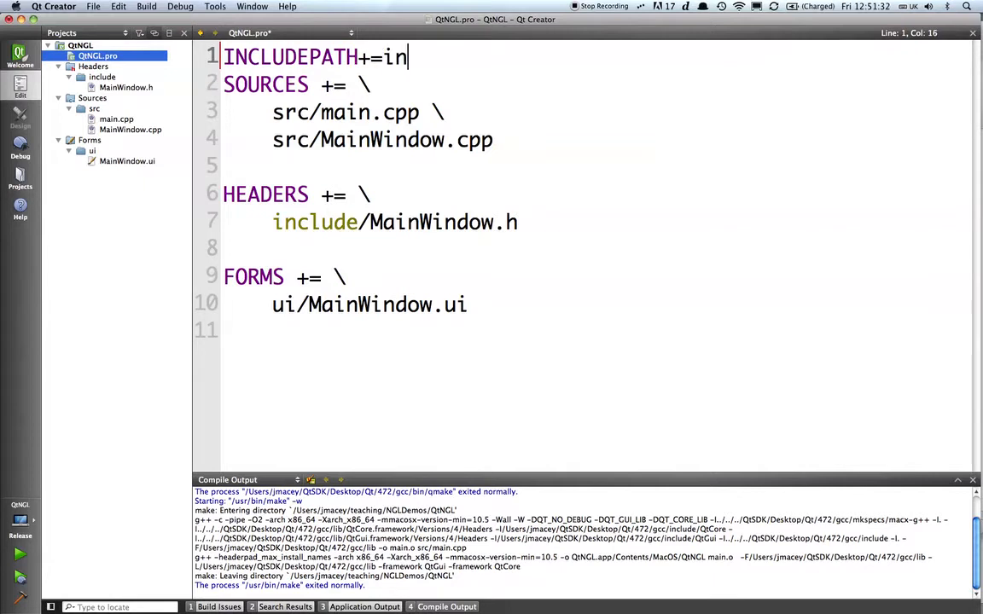
type("clude")
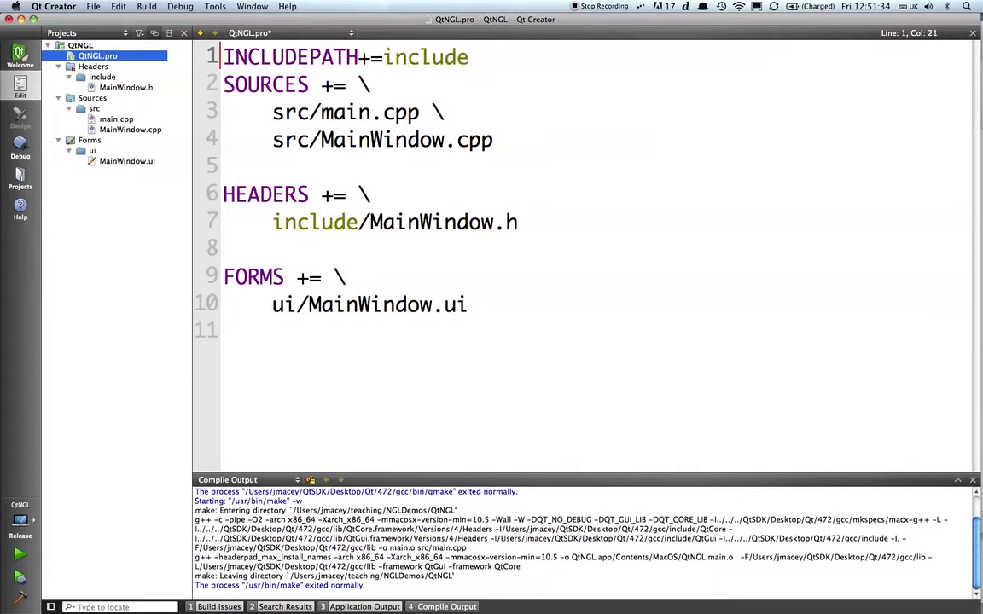
key("return")
type("OBJECTS_DIR=obj/")
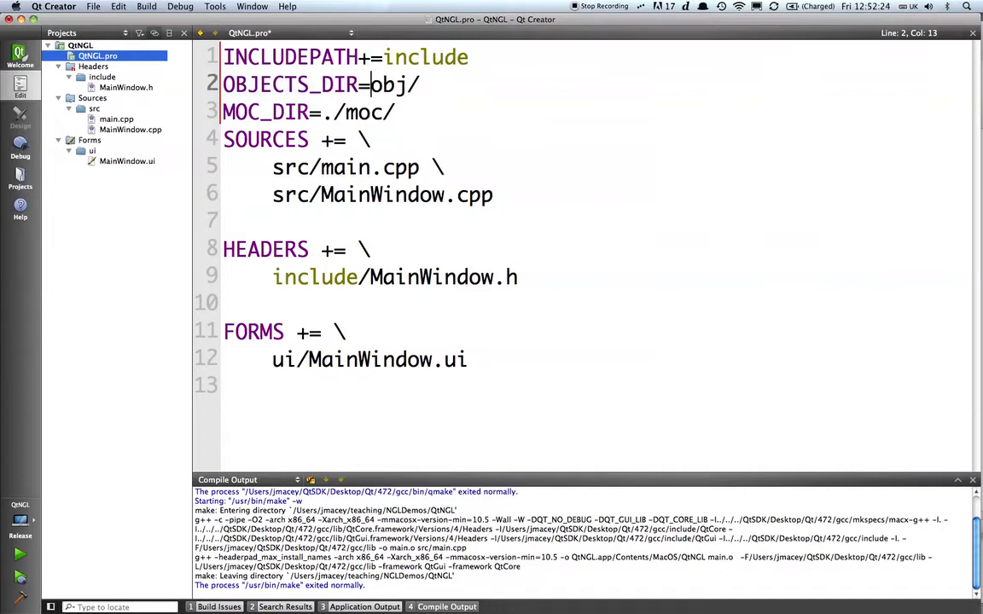
Step: Change MOC_DIR to moc/ and add a TARGET=bin/QtNGL line to QtNGL.pro
left_click(358, 112)
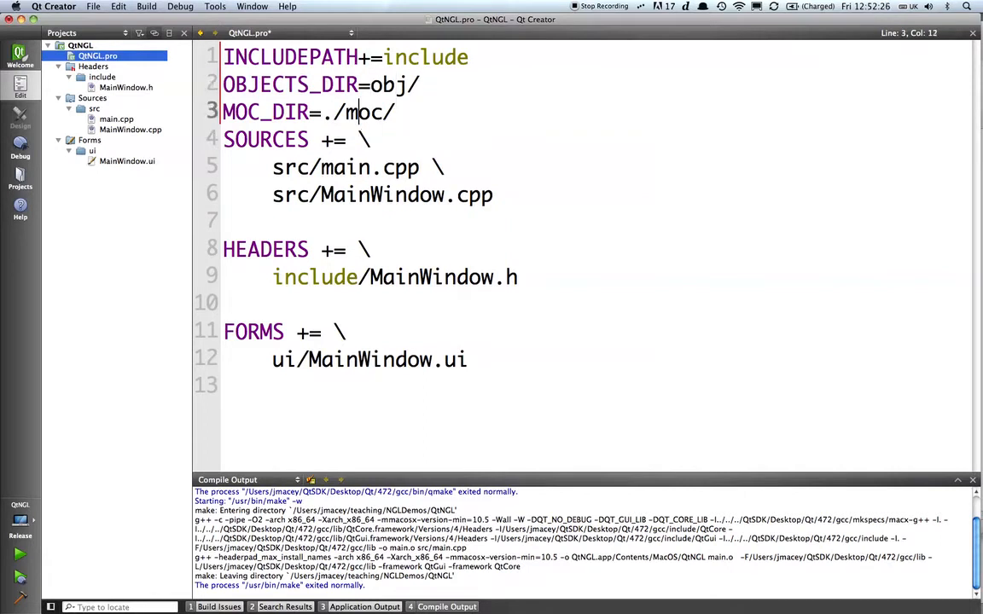
key("Backspace")
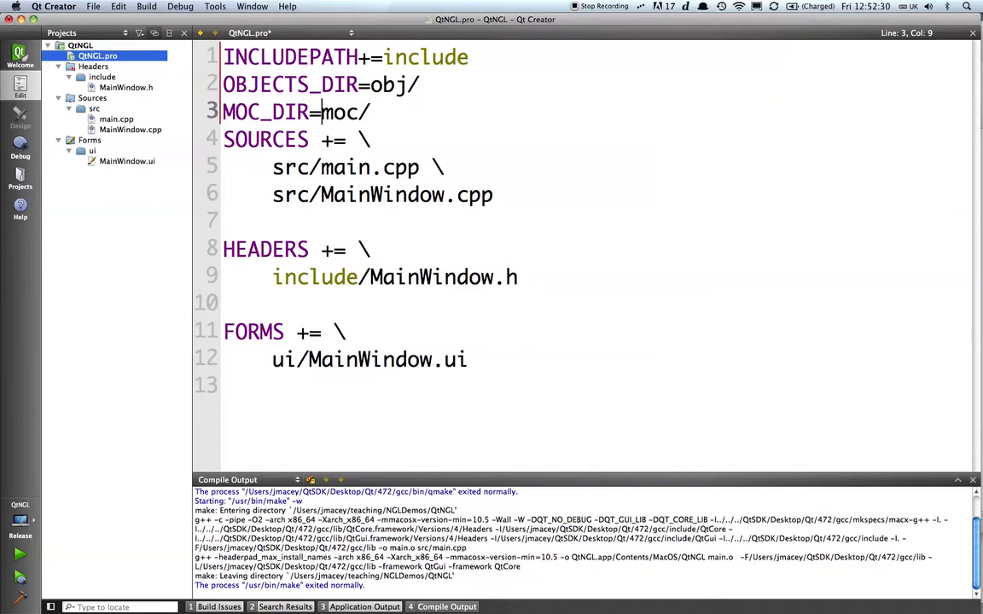
key("return")
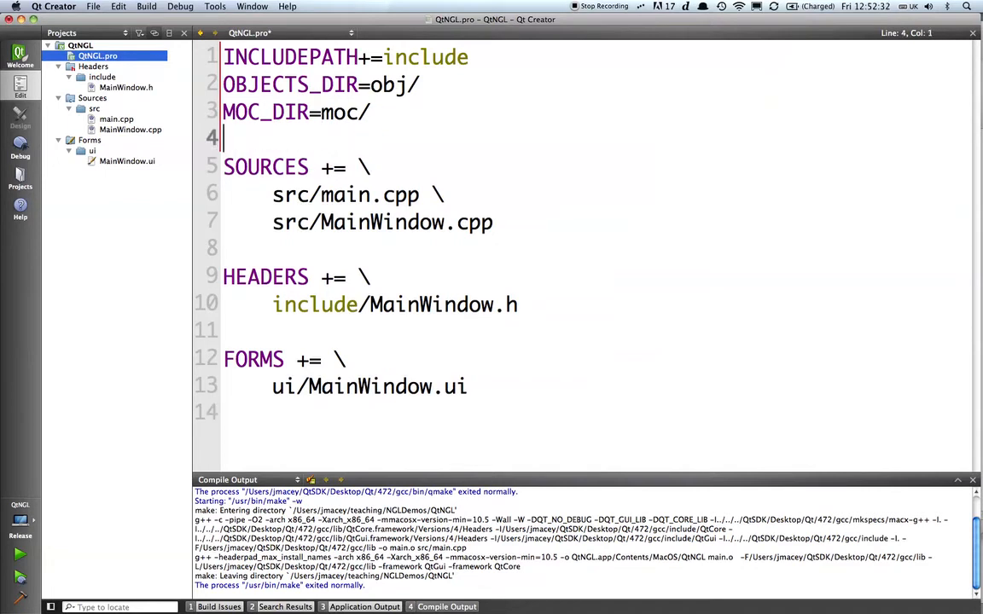
type("TARGET")
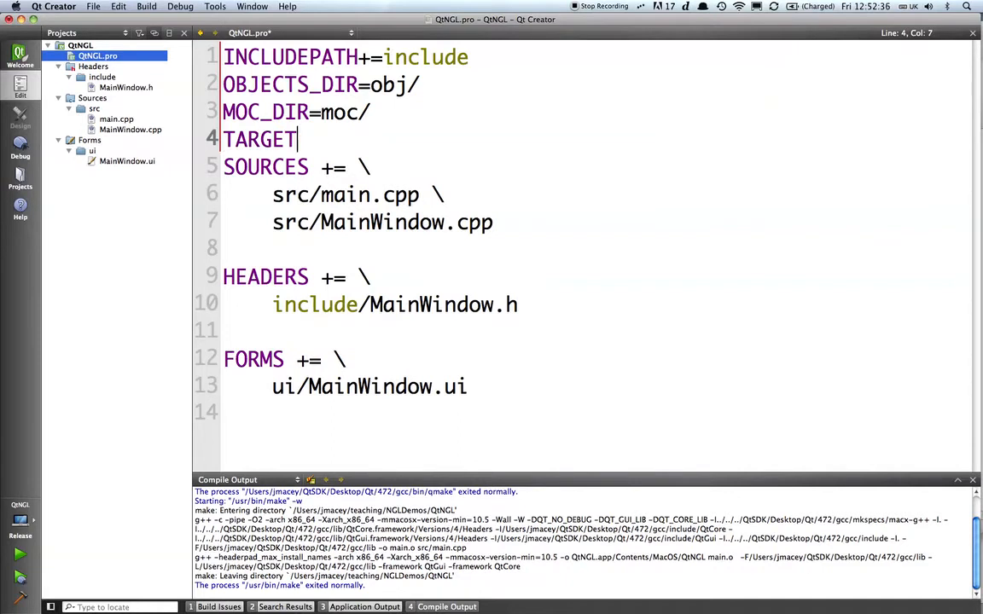
type("=")
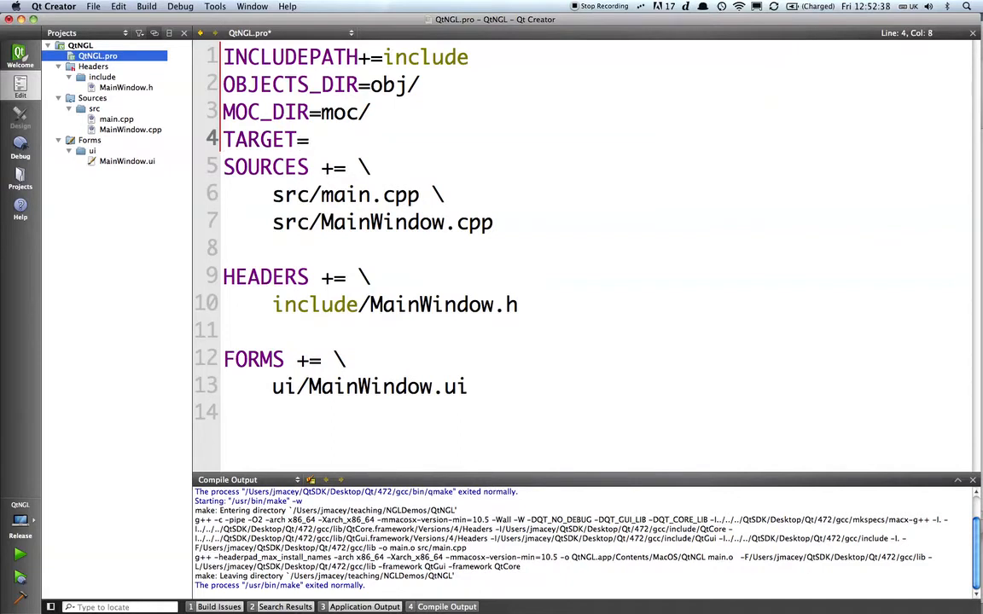
type("bin")
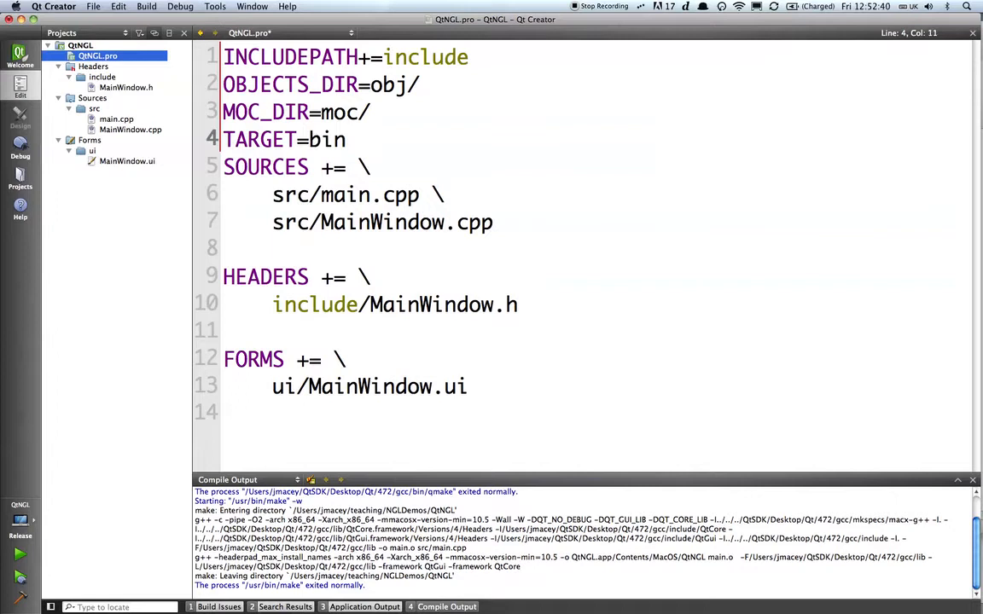
type("/QtNGL")
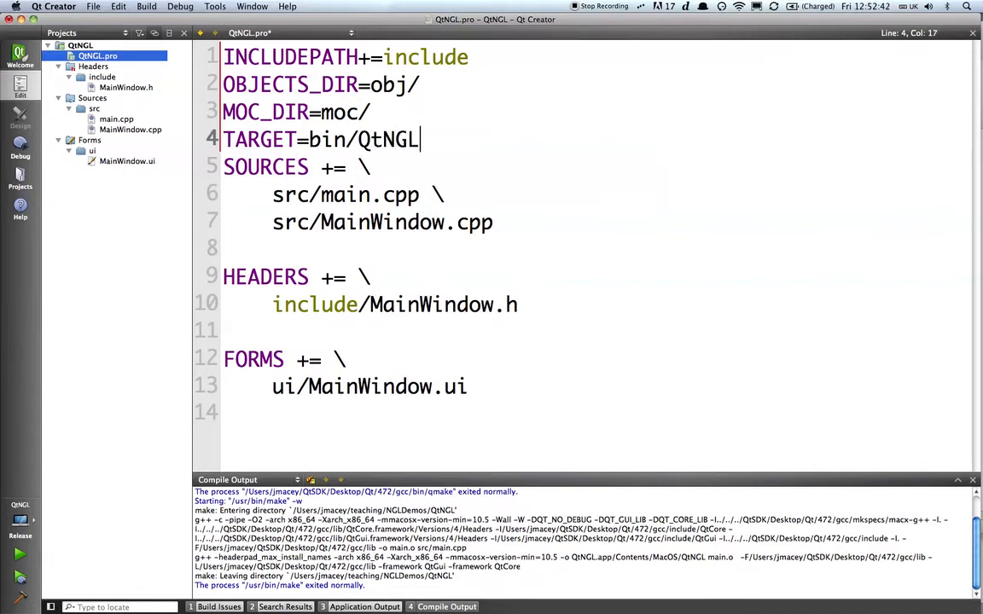
key("Return")
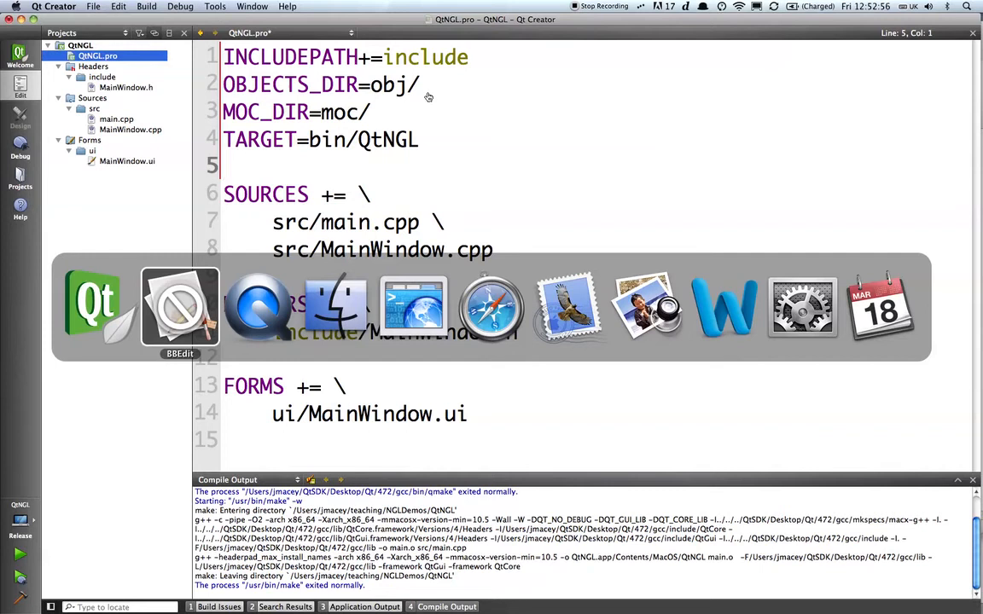
Step: Switch to BBEdit and scroll AffineTransforms.pro down to its CONFIG settings
left_click(179, 307)
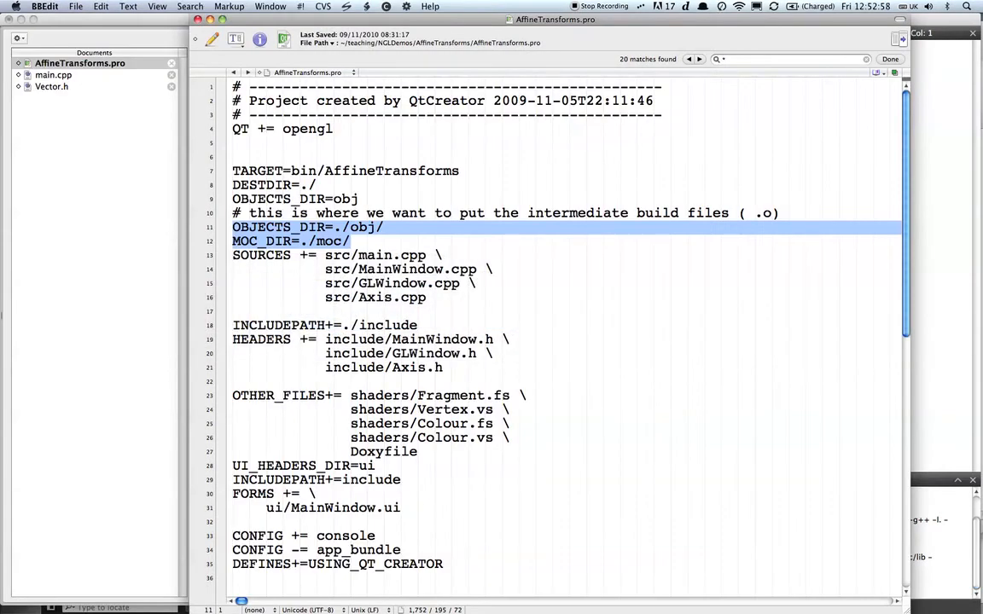
scroll("down", 3)
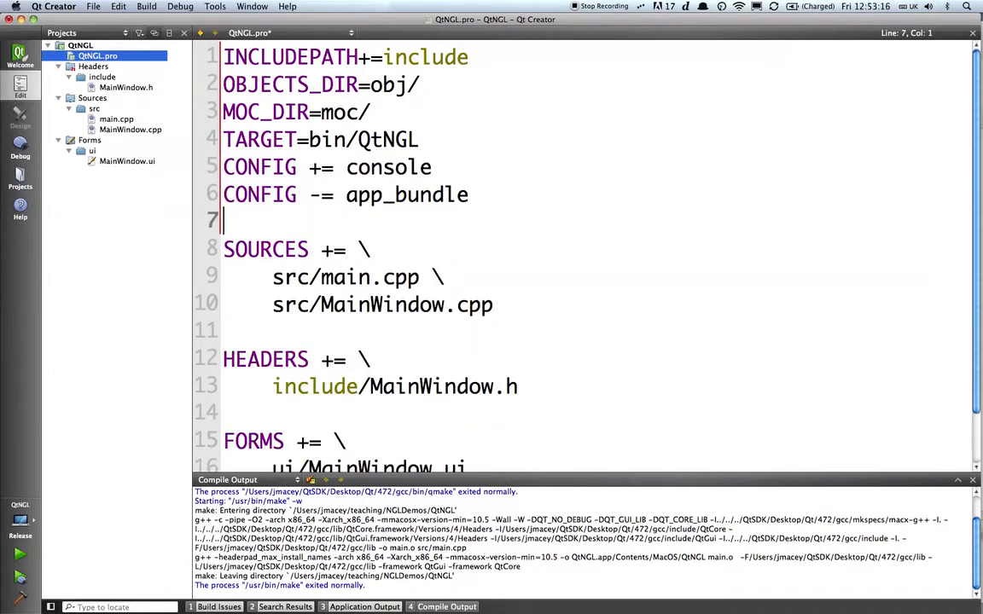
Step: Point out the CONFIG += console and CONFIG -= app_bundle lines below TARGET
left_click(249, 167)
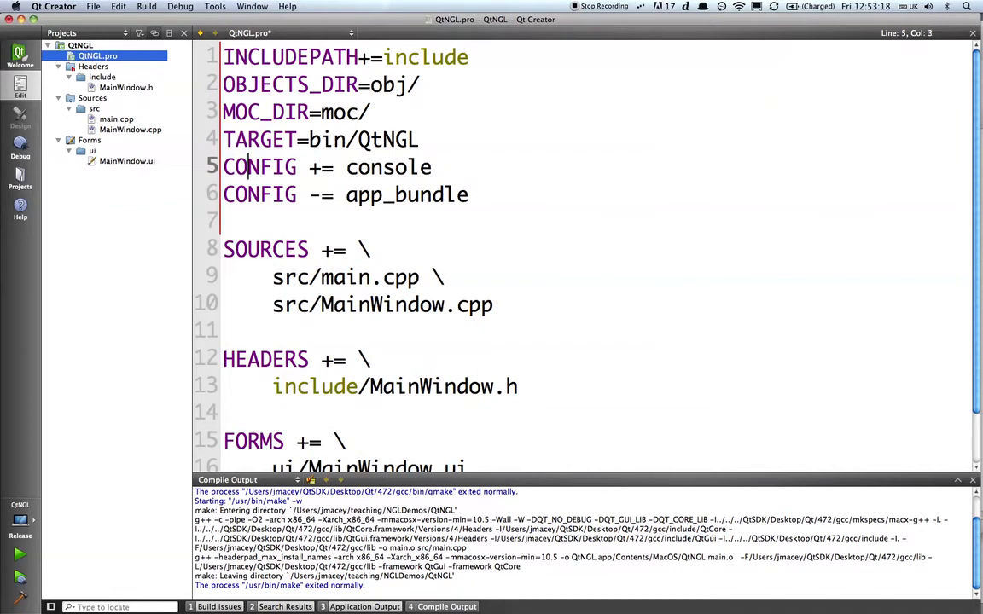
left_click(345, 166)
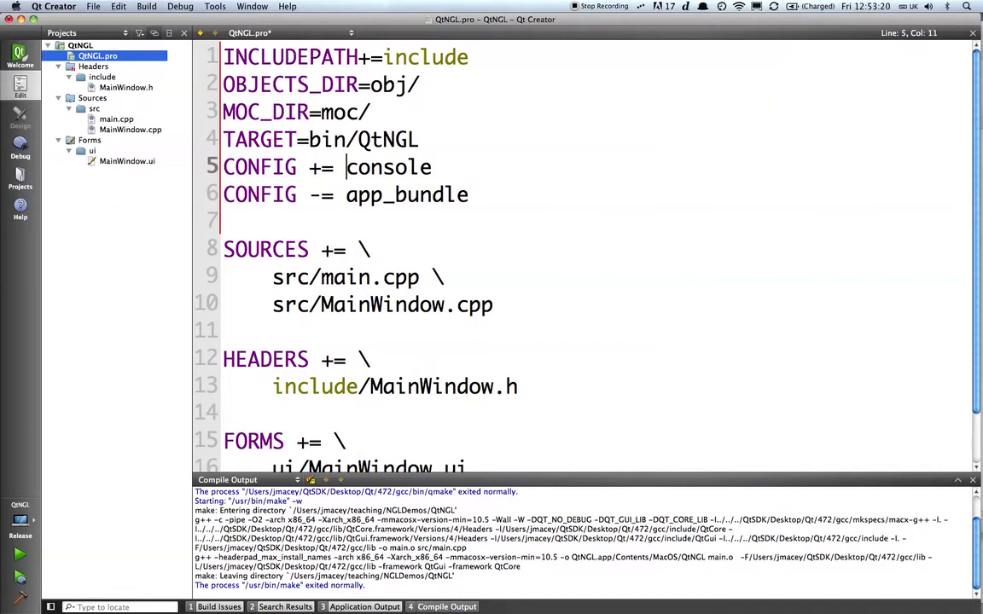
left_click(299, 194)
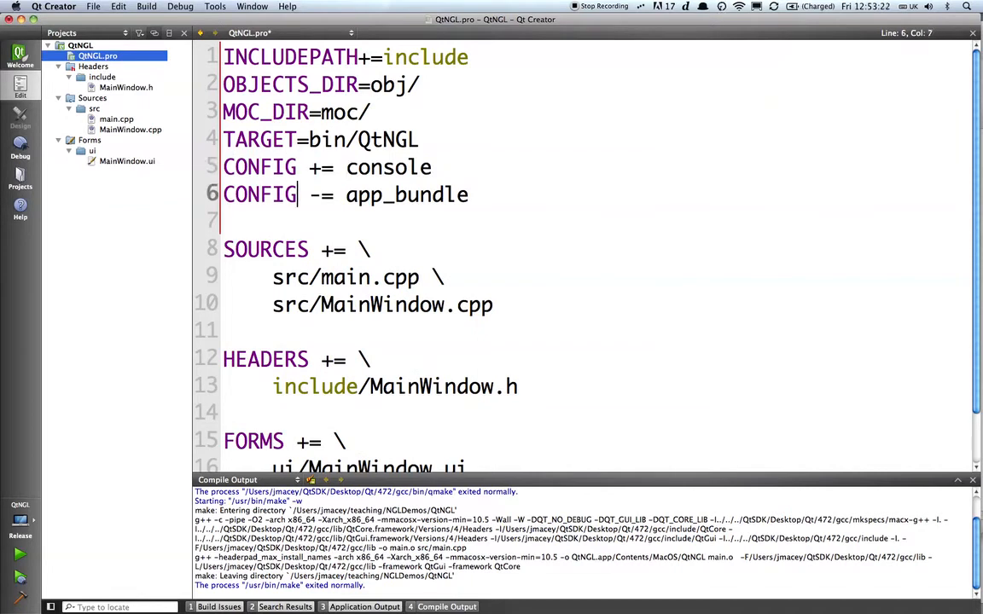
left_click(273, 195)
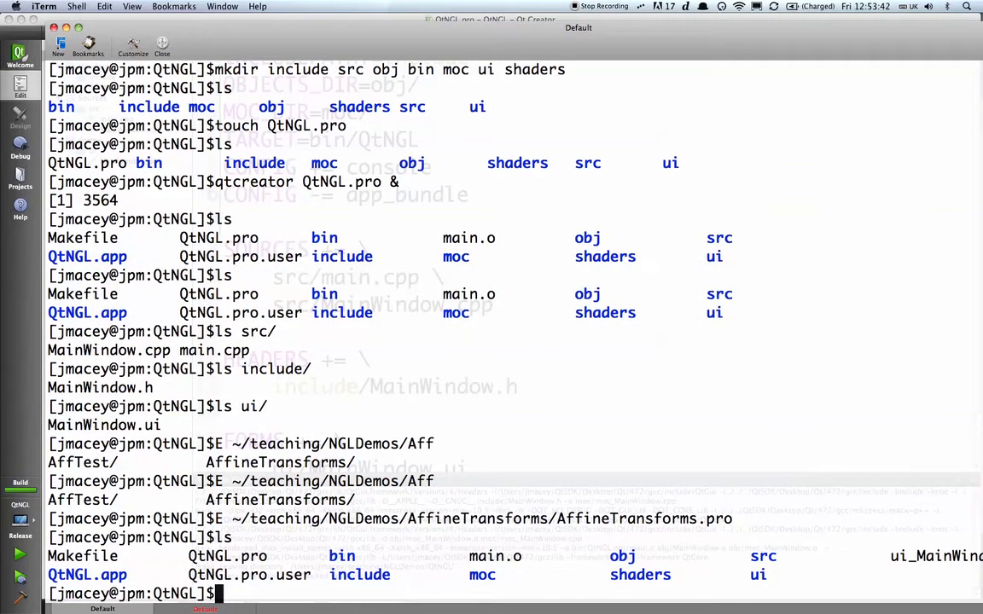
Step: Delete QtNGL.app and main.o in the terminal, then view ui_MainWindow.h with more
type("ls QtNGL.")
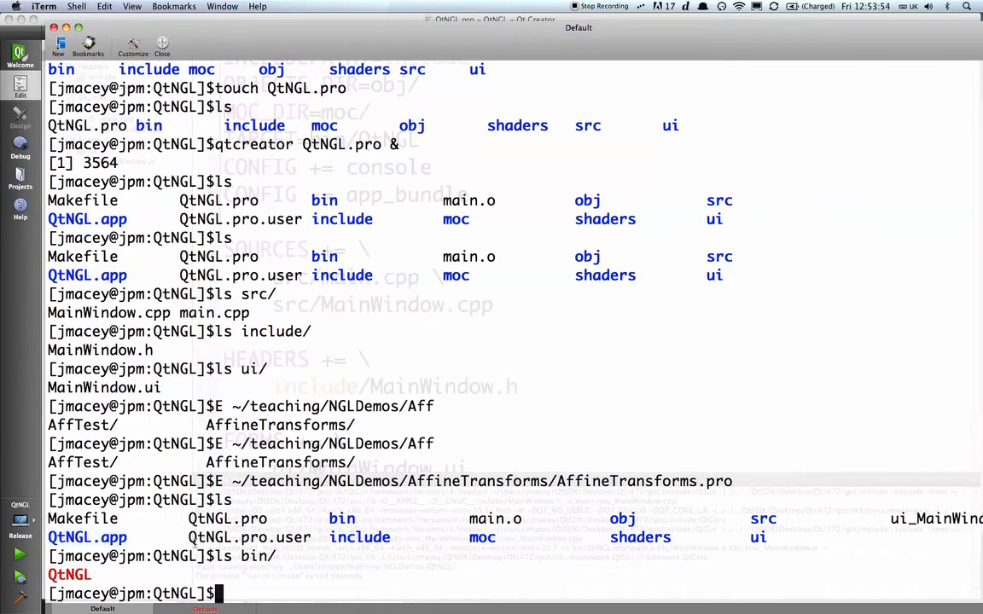
type("rm -rf Qt")
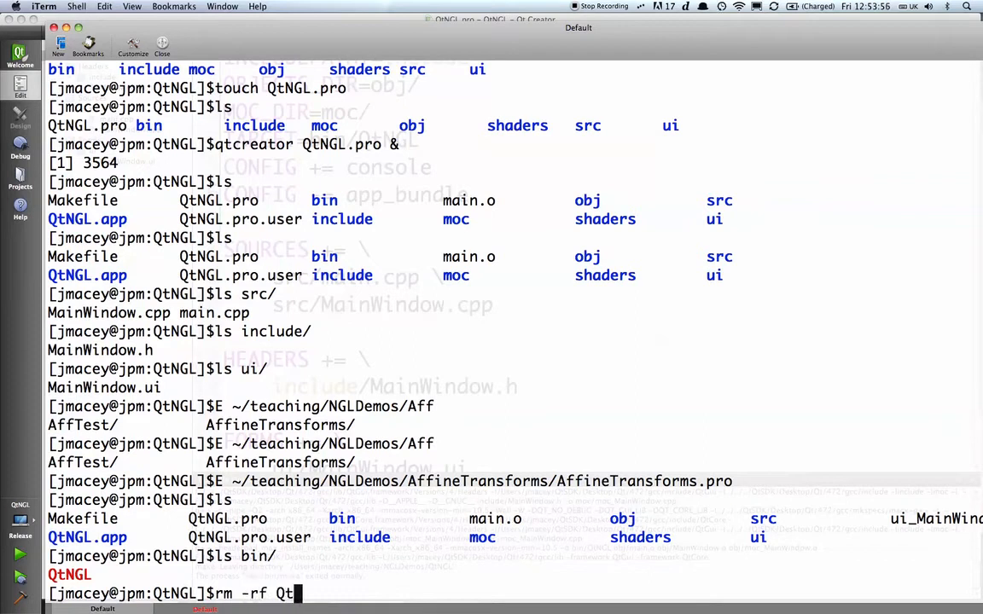
key("Return")
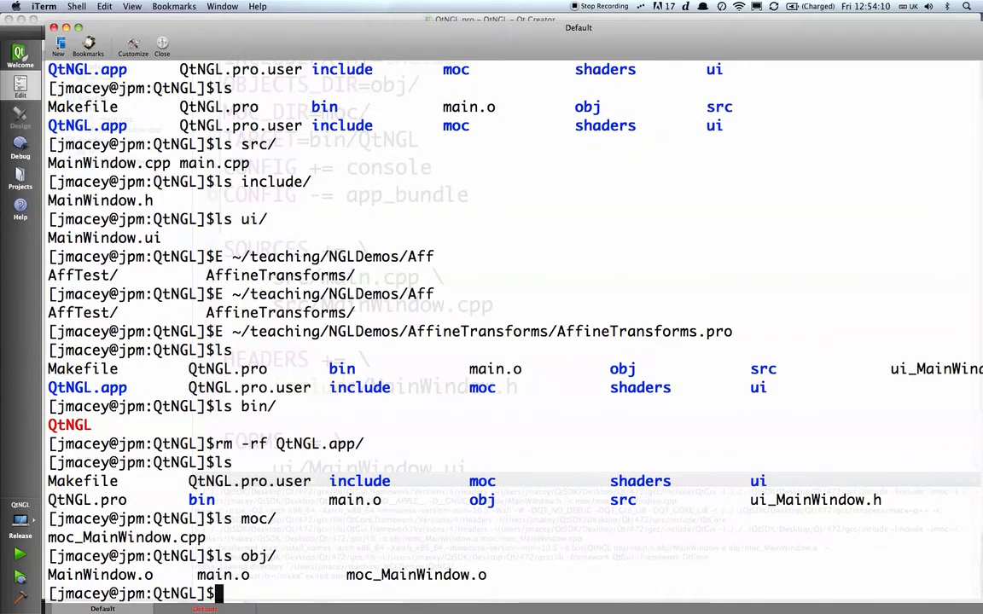
type("rm main.o")
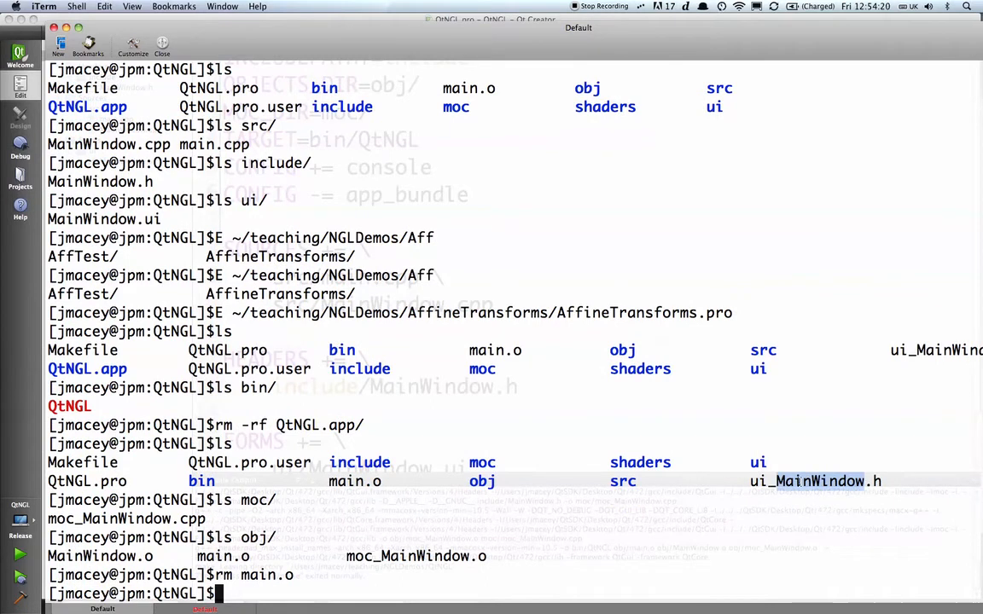
type("more ui")
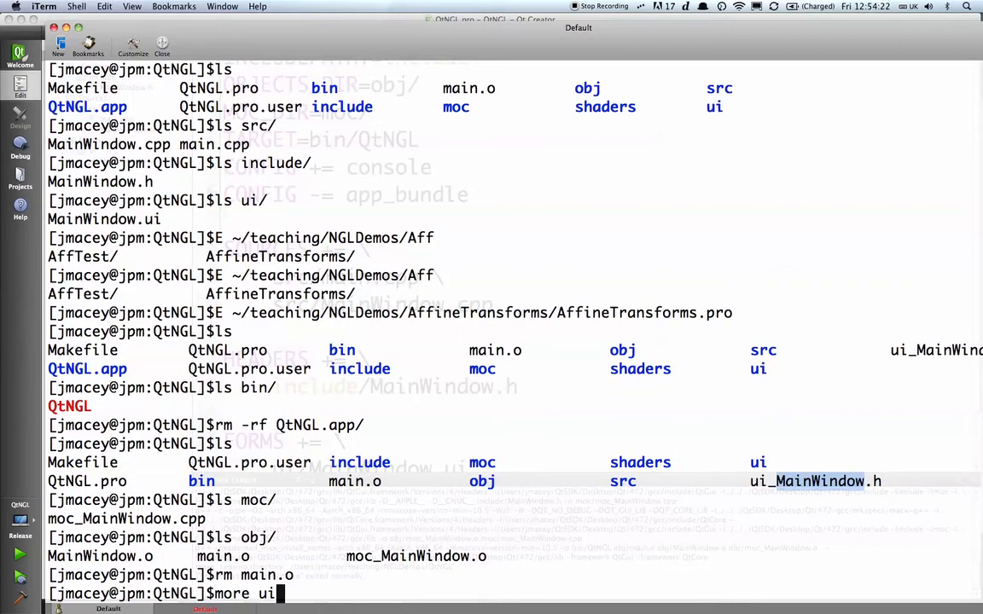
key("Return")
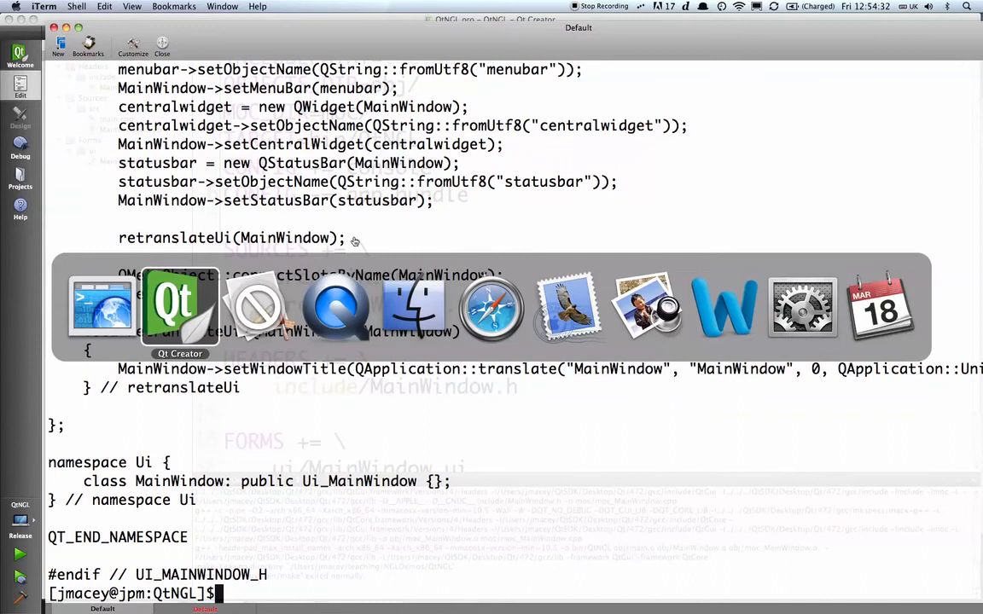
Step: Return to Qt Creator and add UI_HEADERS_DIR=ui to QtNGL.pro
left_click(180, 307)
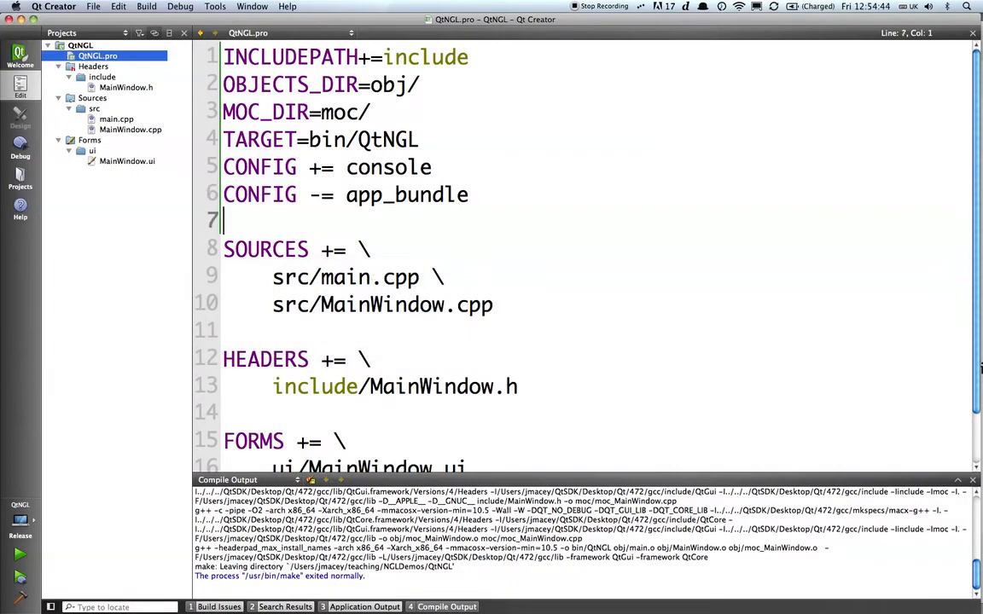
type("UI_HEADERS_DIR=ui")
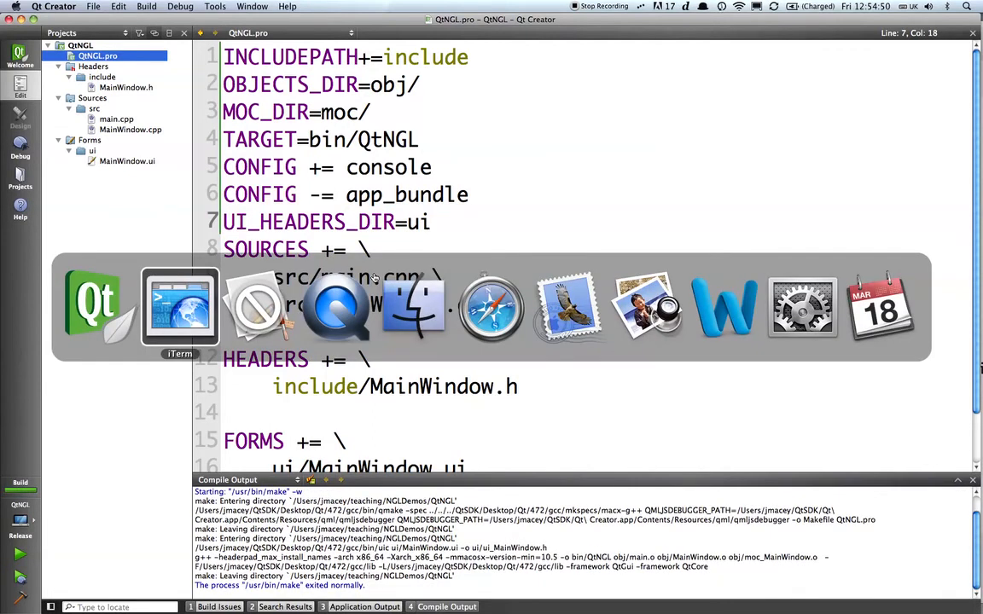
Step: In the terminal, list the ui folder and delete the root ui_MainWindow.h
left_click(179, 307)
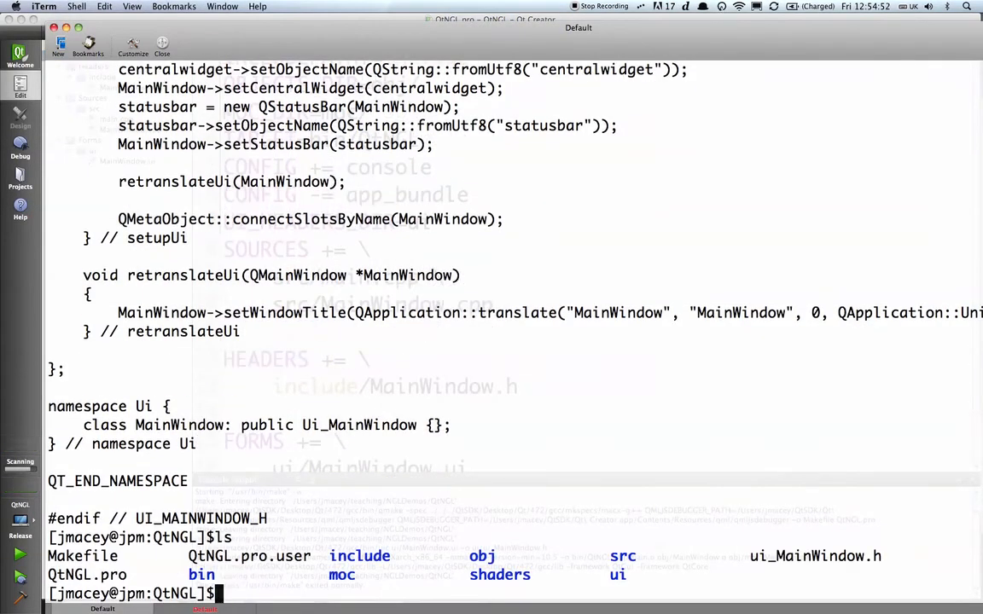
type("ls ui")
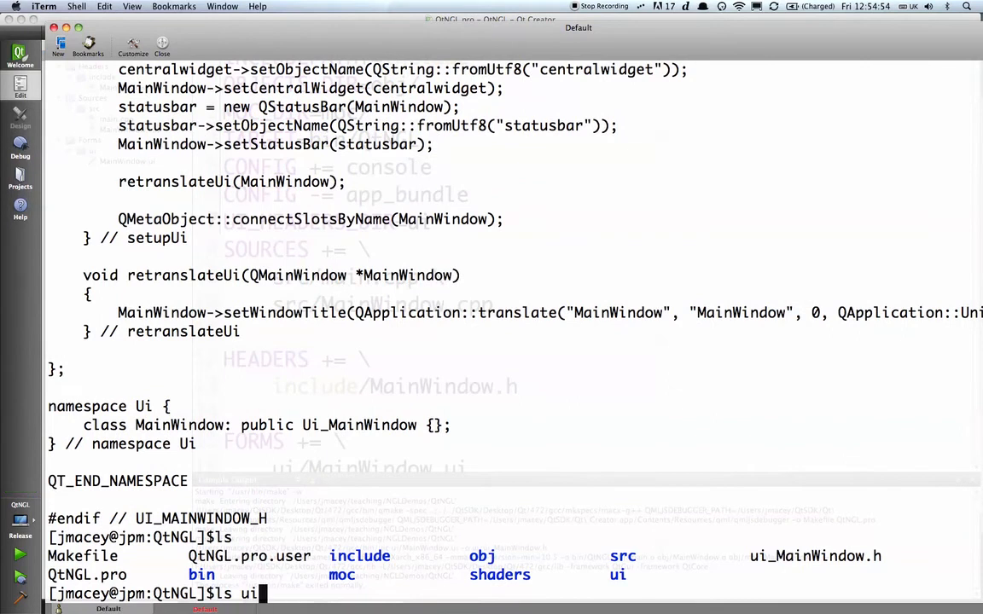
key("Return")
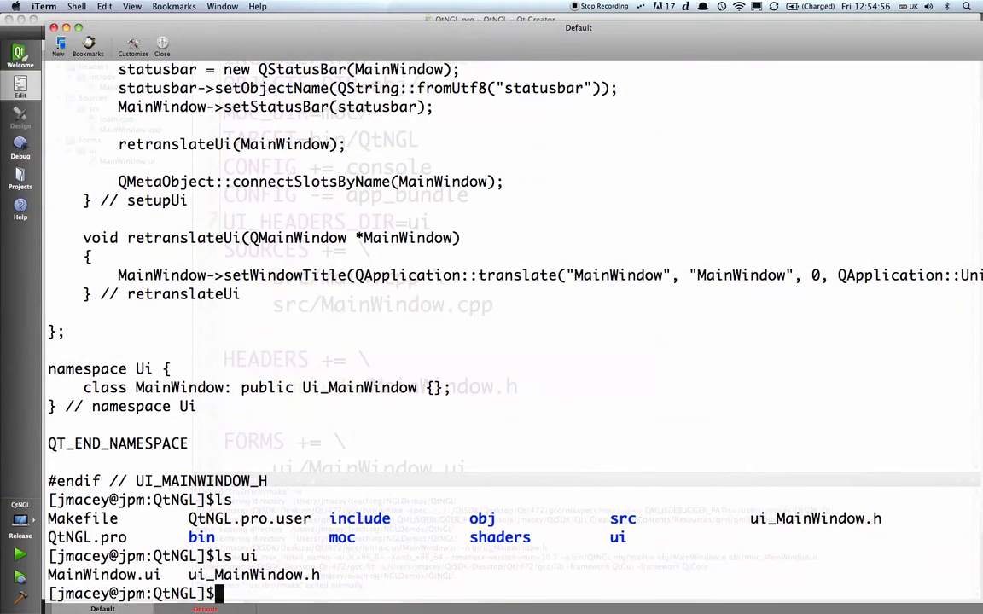
type("rm ui_MainWindow.h")
type("ls")
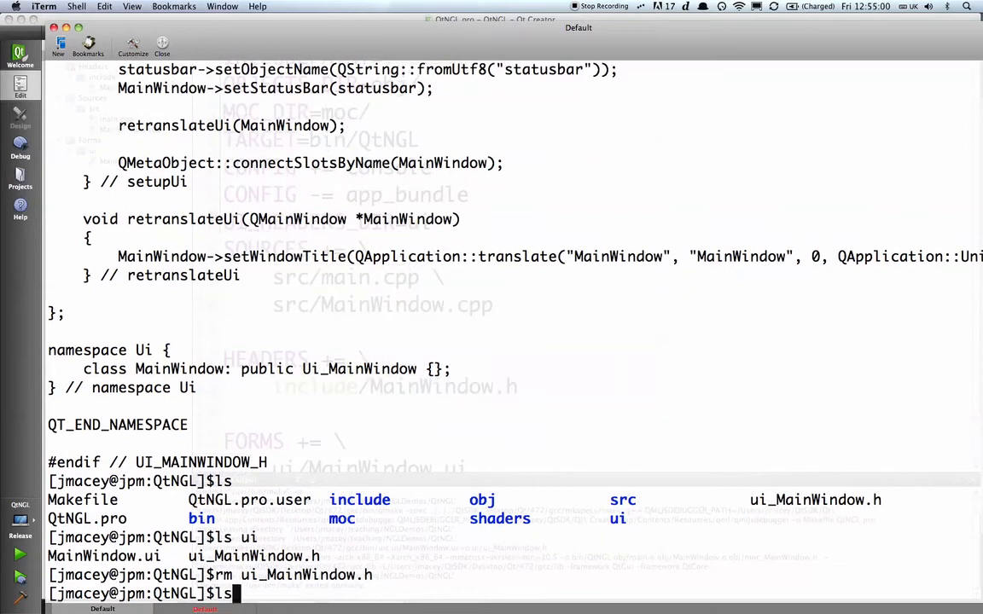
key("Return")
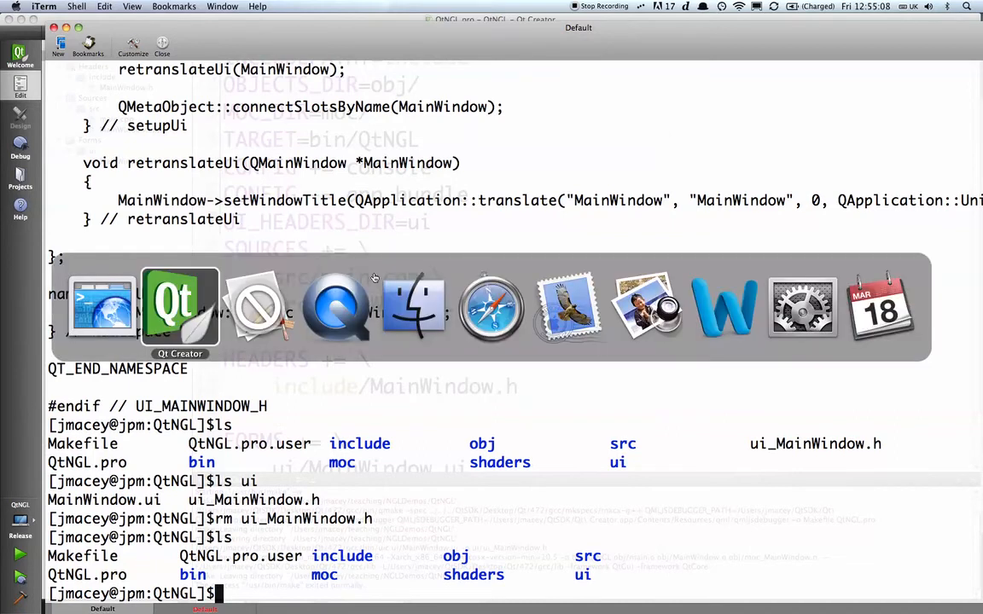
left_click(179, 307)
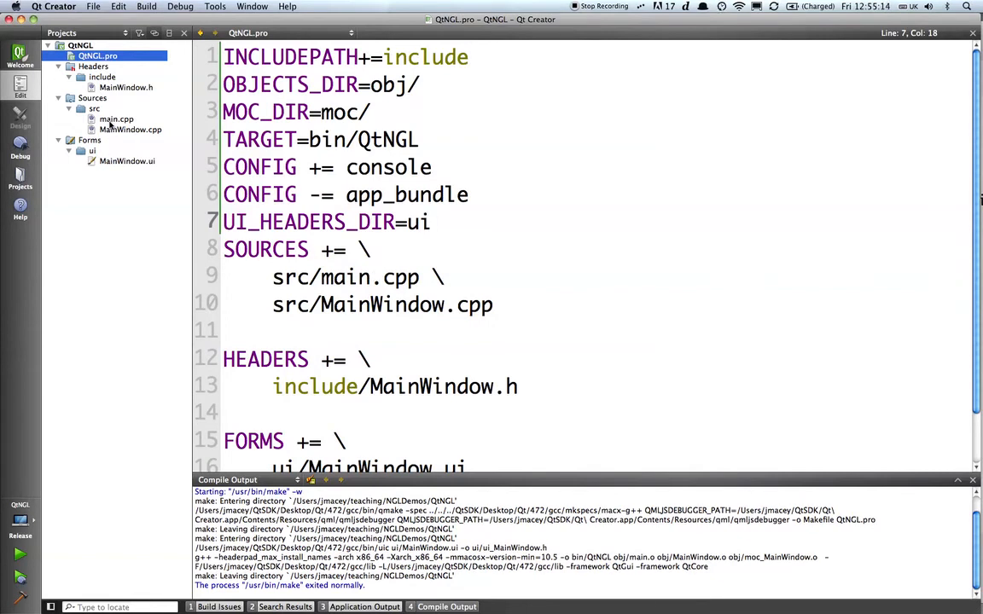
Step: Add #include "MainWindow.h" to main.cpp, then open the MainWindow.h header
left_click(116, 119)
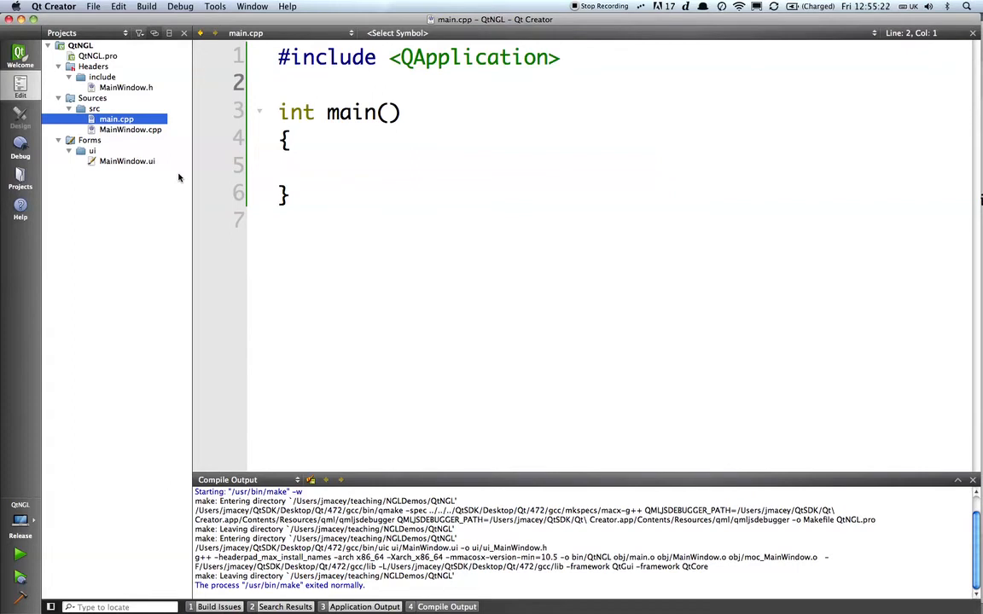
type("#include \"MainWindow.h")
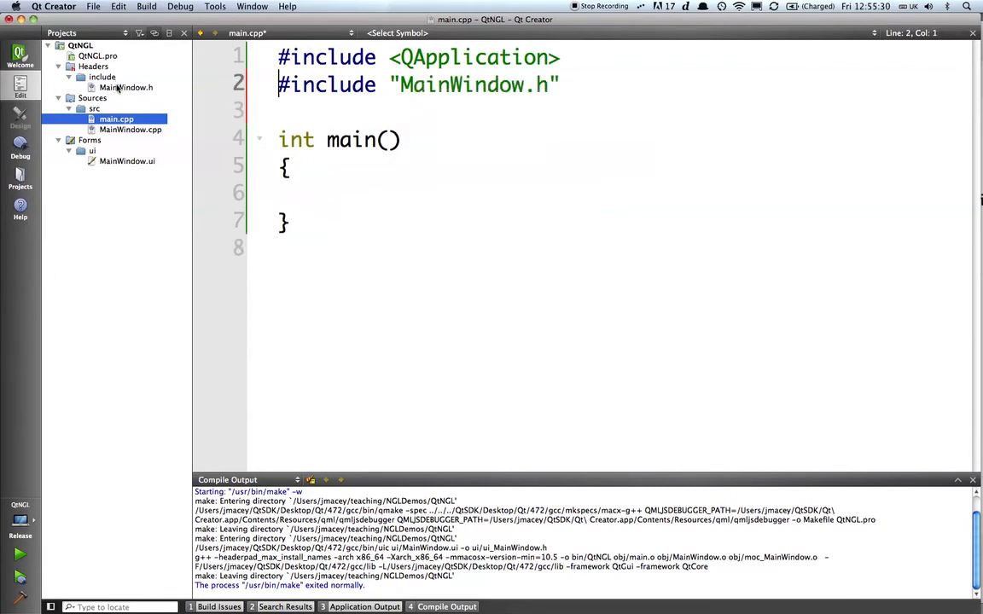
left_click(299, 193)
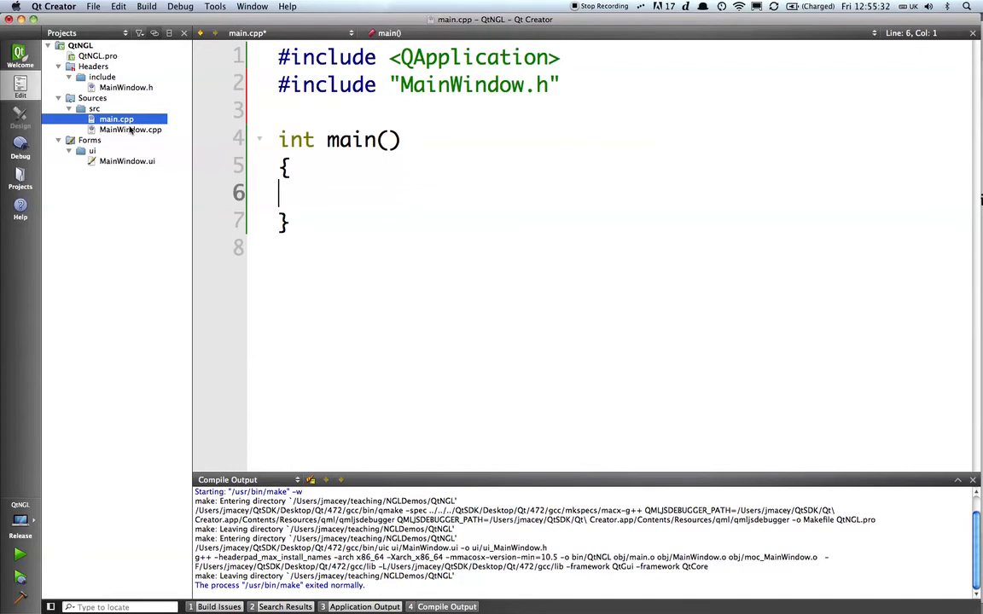
left_click(126, 87)
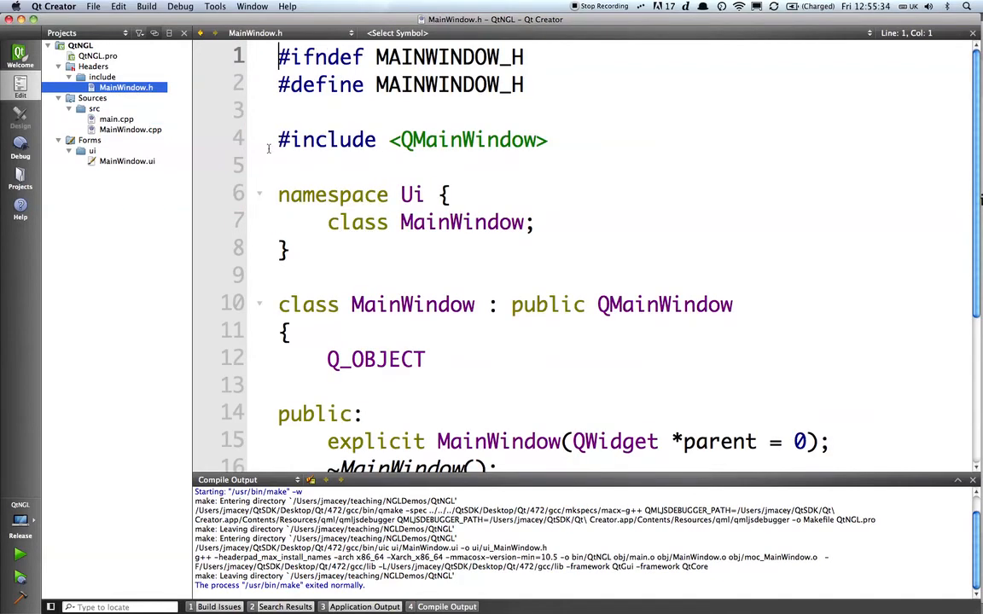
Step: Review MainWindow.h's Q_OBJECT macro and MainWindow.cpp, then return to main.cpp
scroll("down", 3)
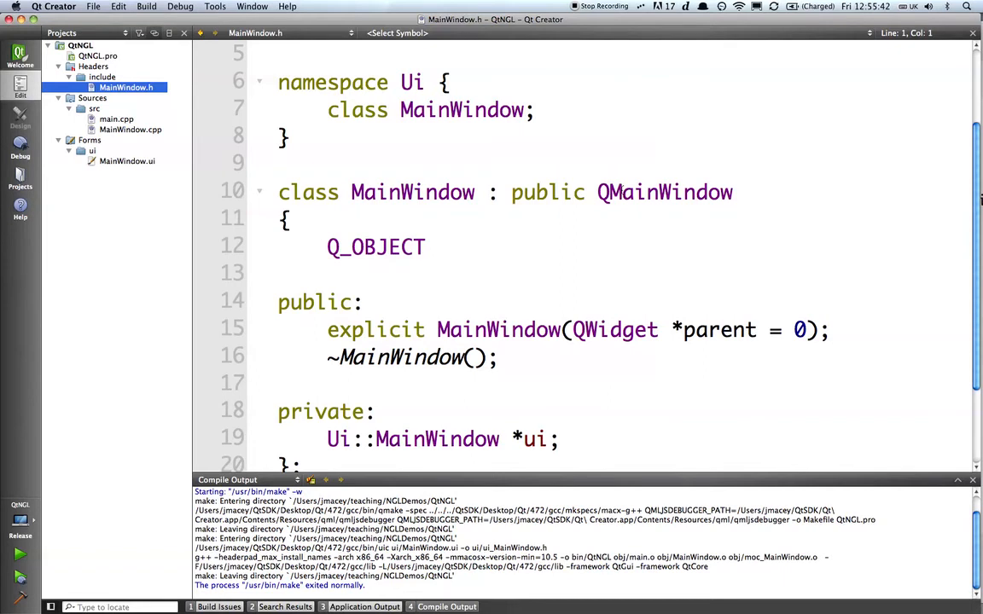
double_click(375, 246)
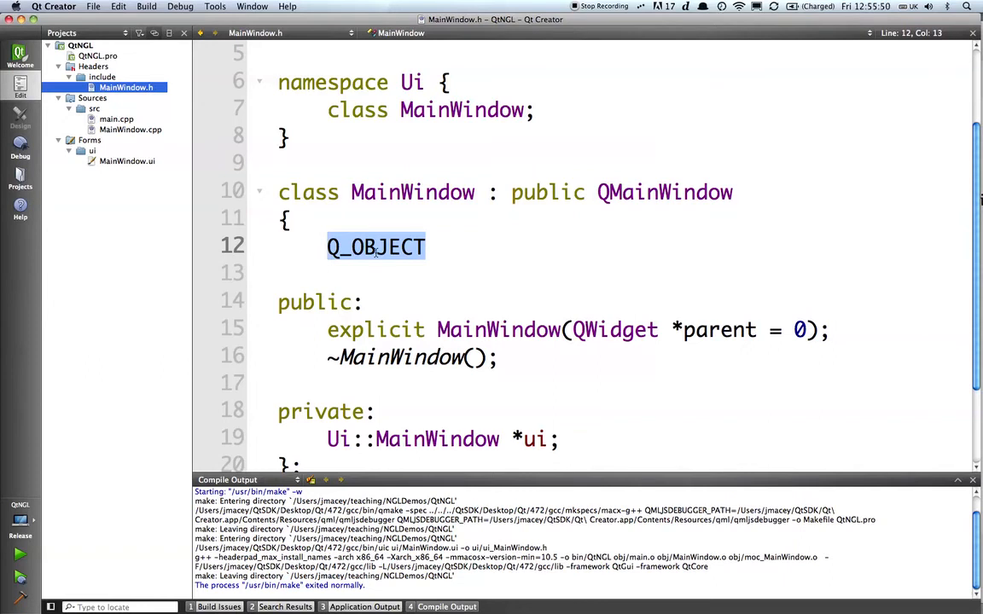
scroll("down", 3)
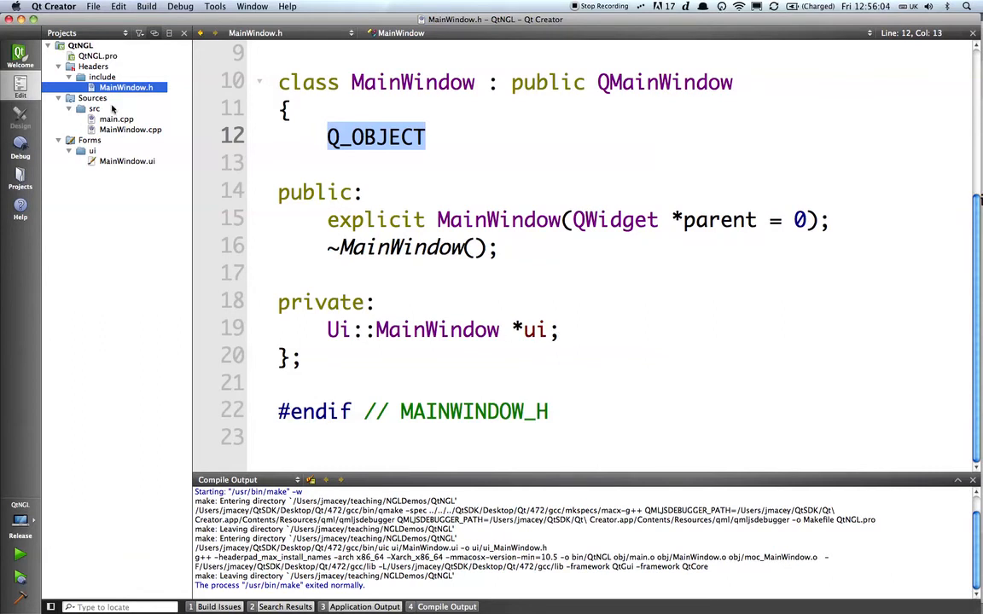
left_click(130, 129)
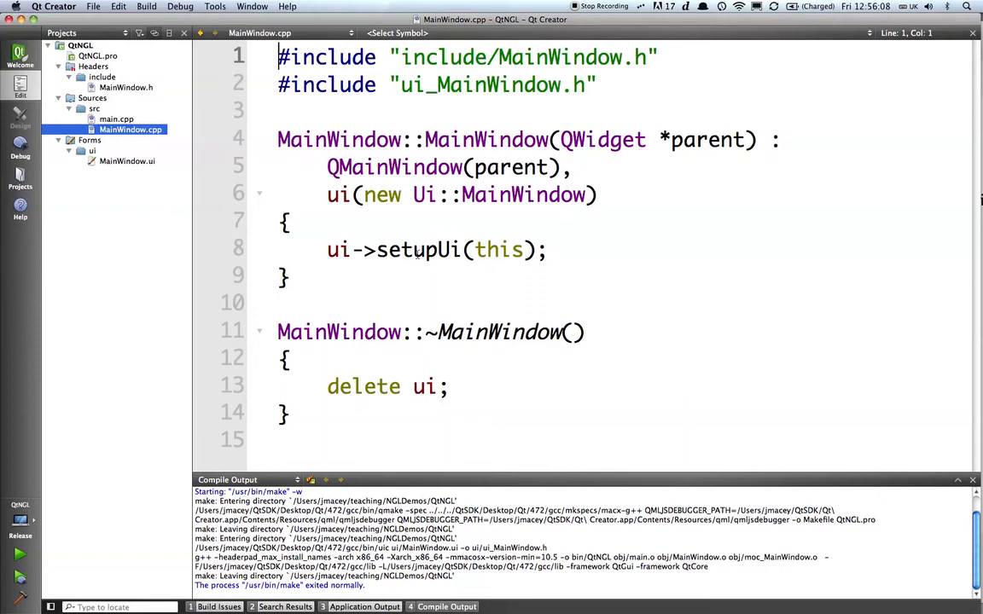
mouse_move(440, 7)
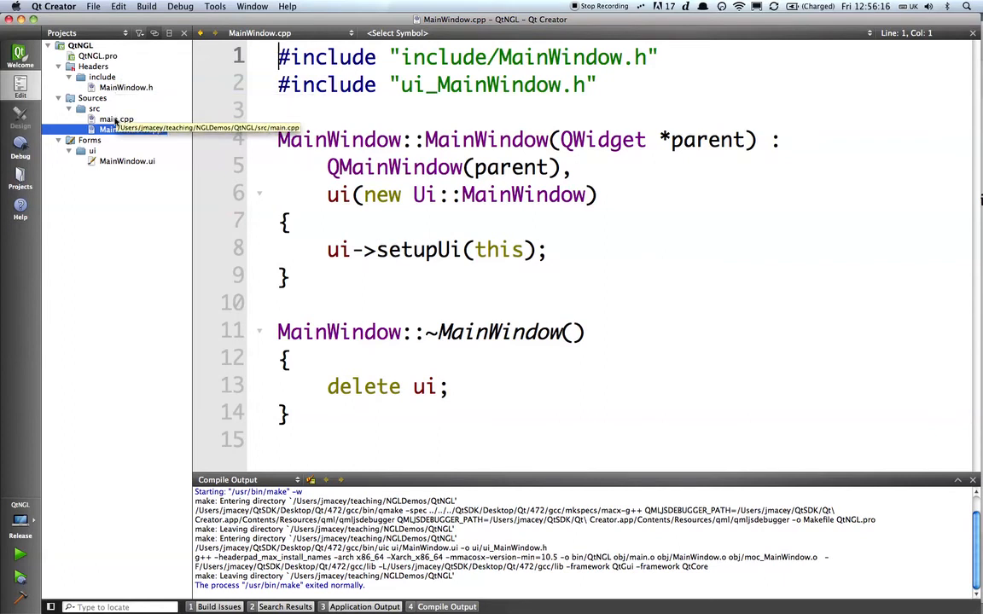
double_click(115, 119)
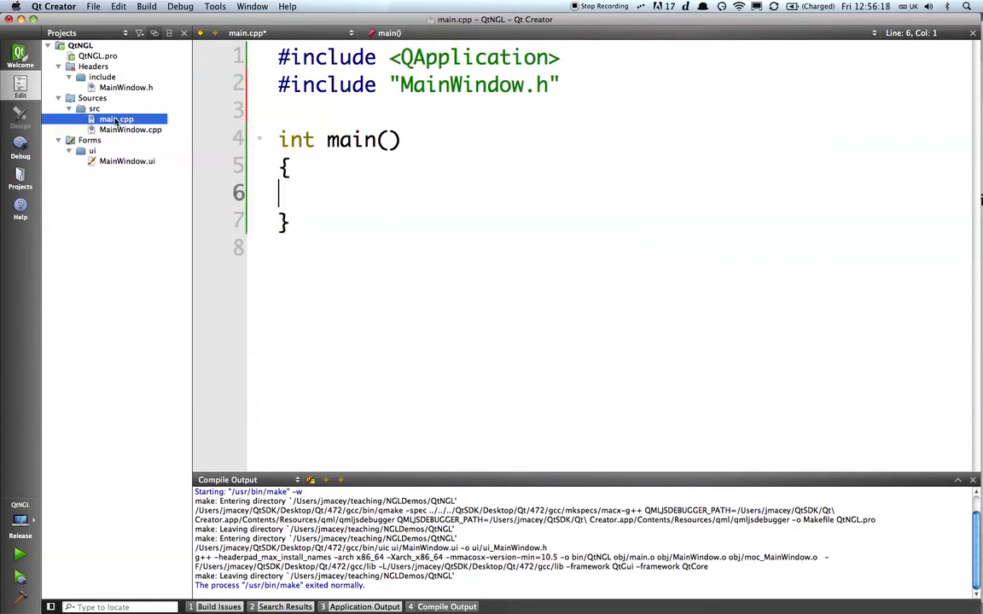
type("UI_HEADERS_DIR=ui")
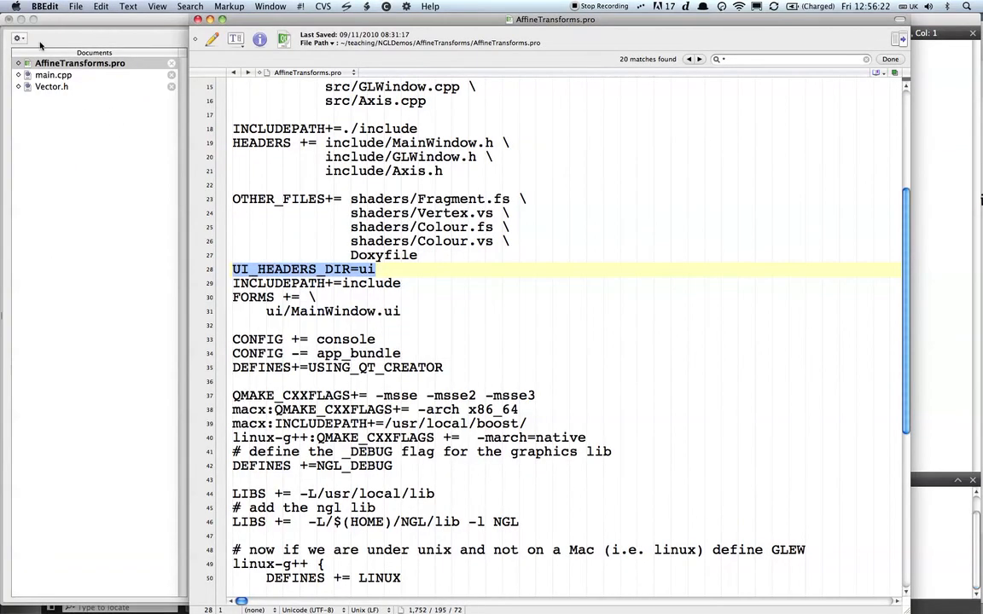
left_click(53, 74)
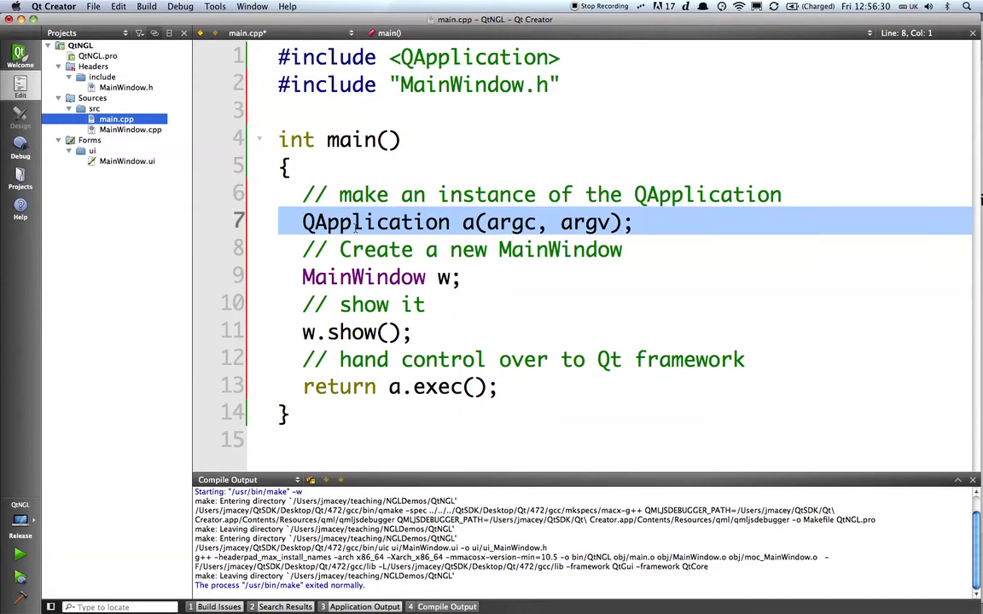
Step: Review the main.cpp lines that create QApplication, create MainWindow, and show the window
left_click(281, 222)
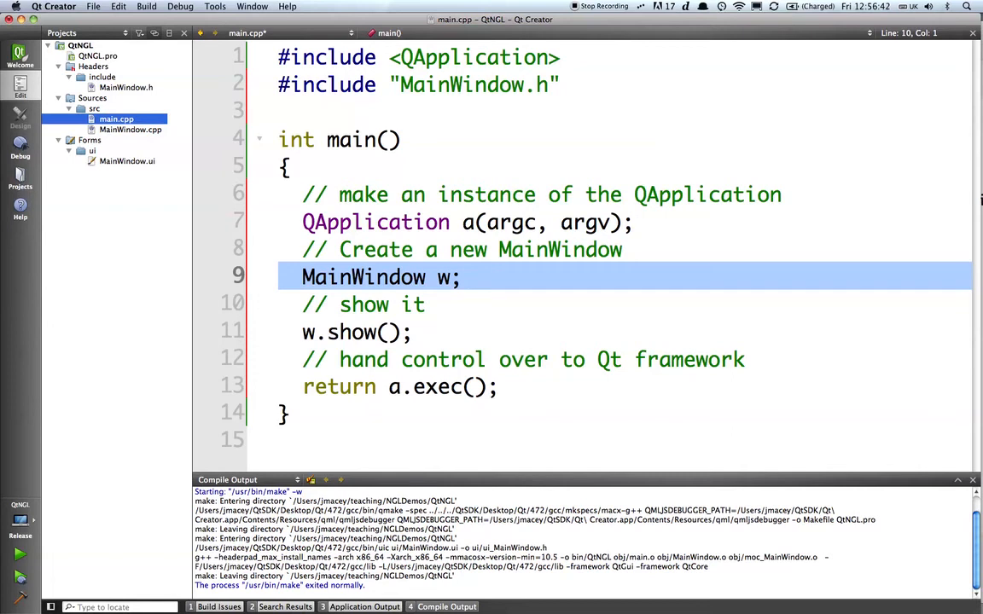
left_click(435, 277)
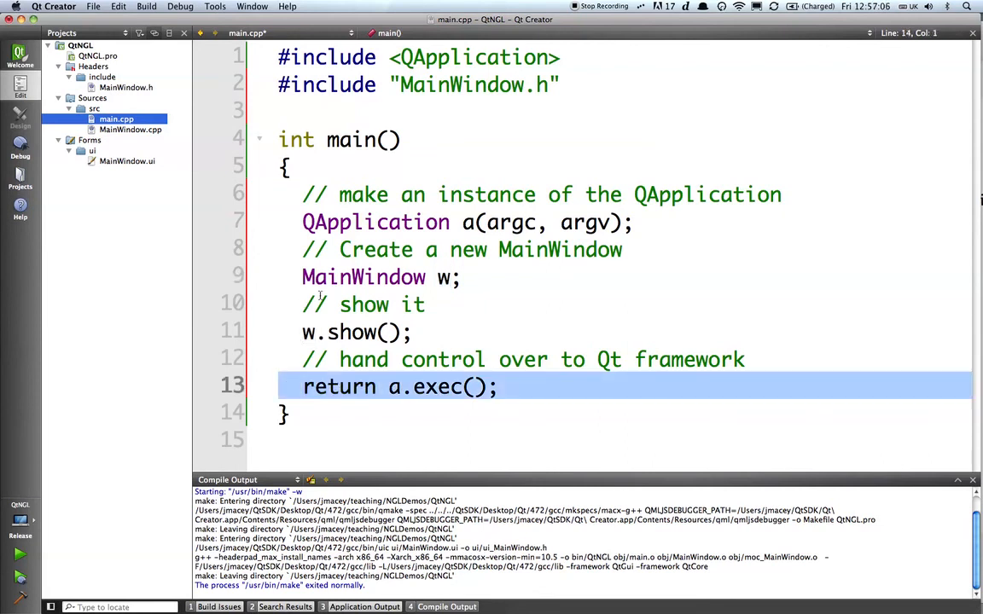
left_click(380, 277)
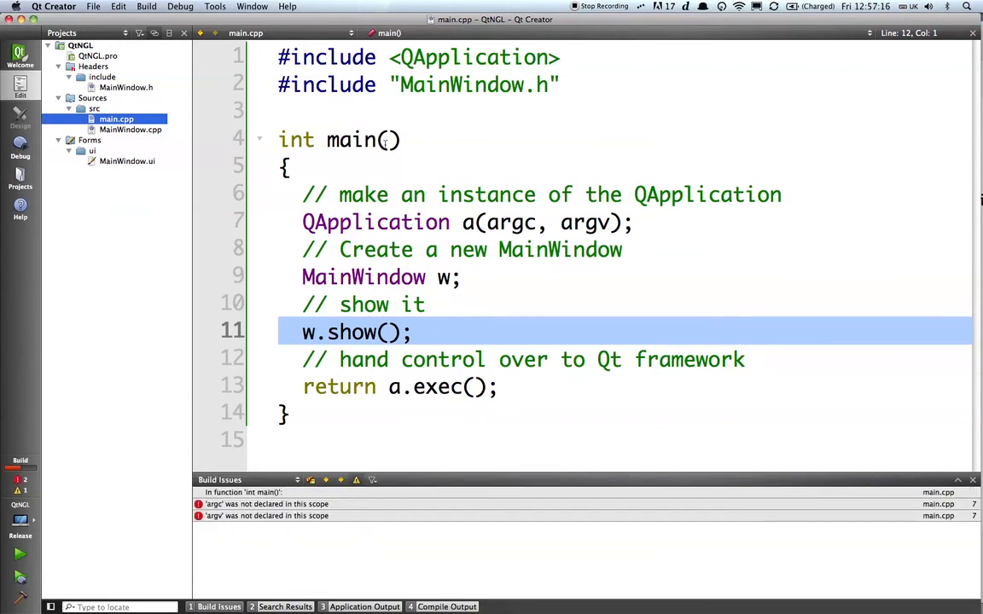
Step: Change main's signature to main(int argc, char **argv) and rebuild
left_click(389, 140)
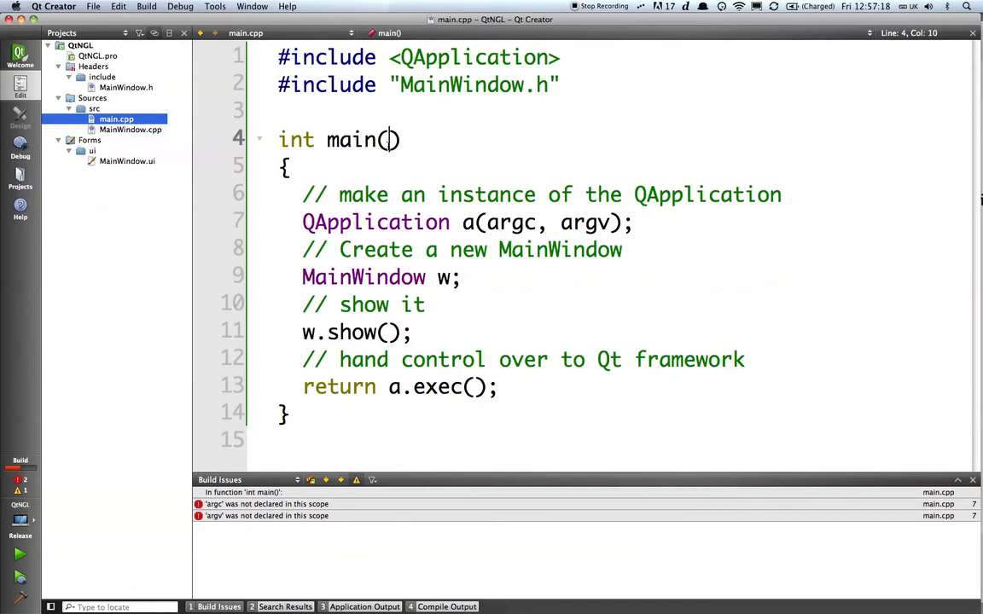
mouse_move(519, 157)
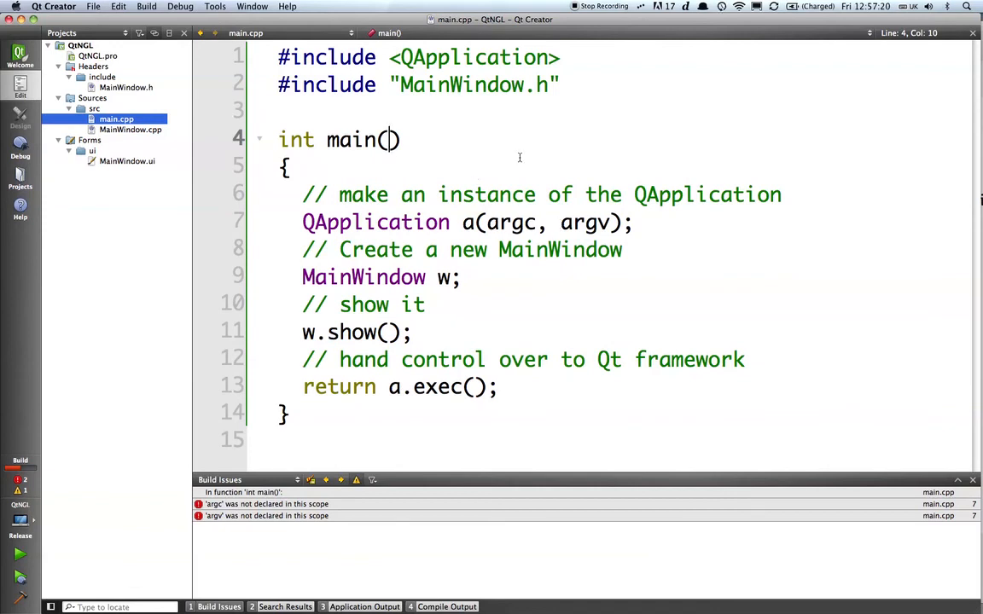
type("int ar")
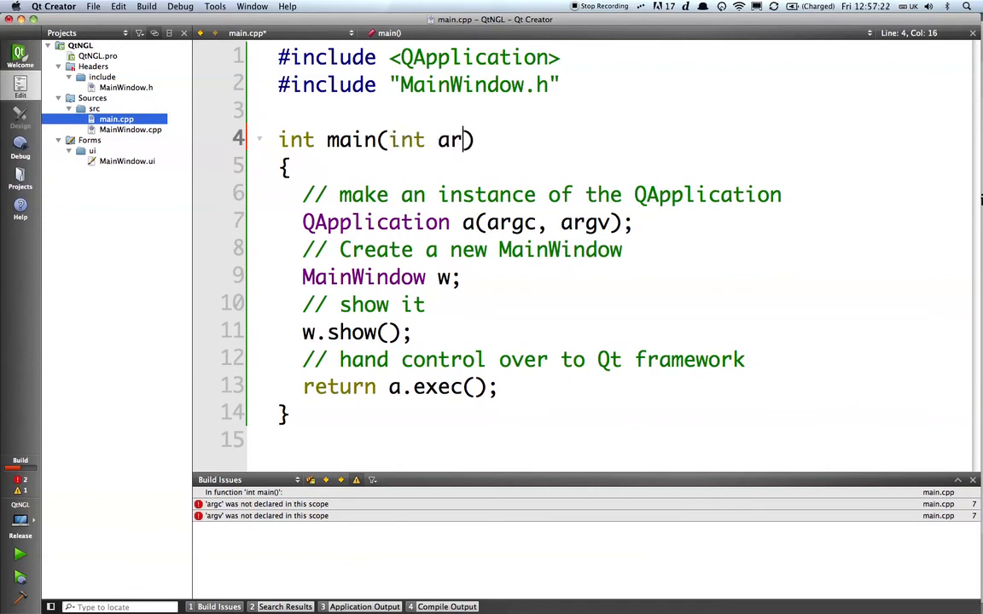
type("g, char")
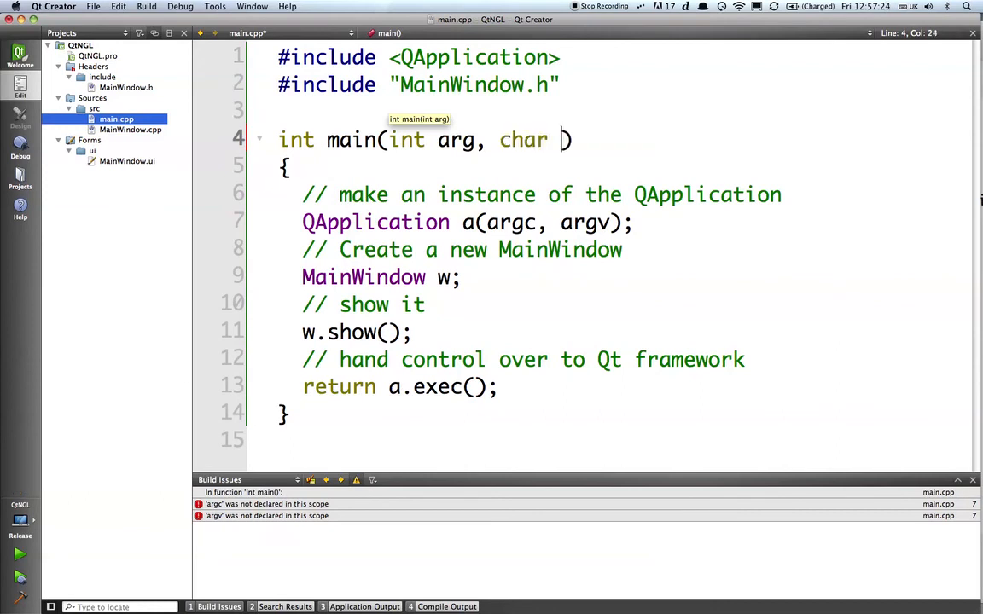
type("**ar")
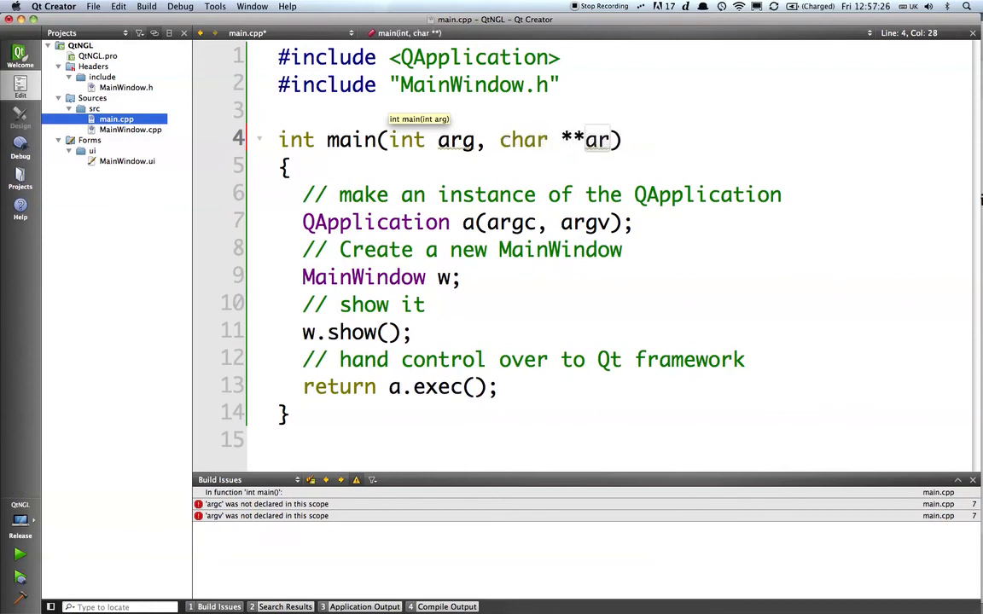
type("gv")
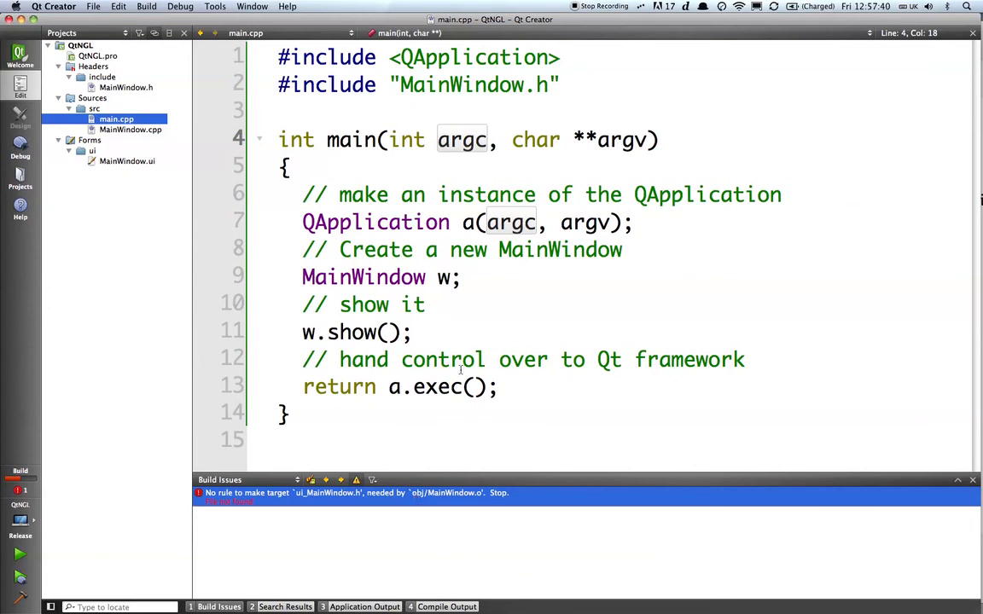
left_click(461, 360)
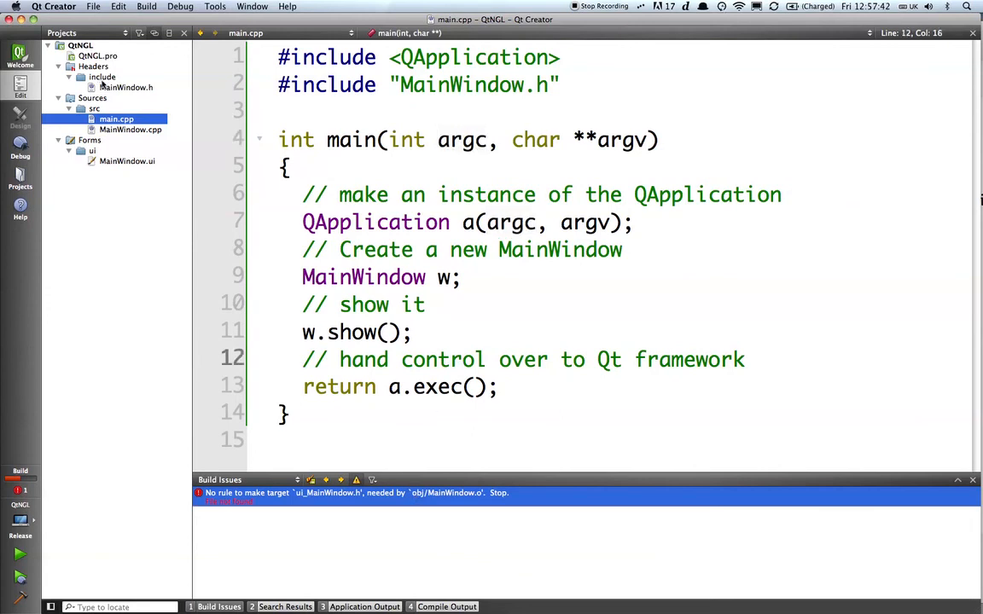
Step: In QtNGL.pro, continue INCLUDEPATH with a '+=ui' line
left_click(97, 55)
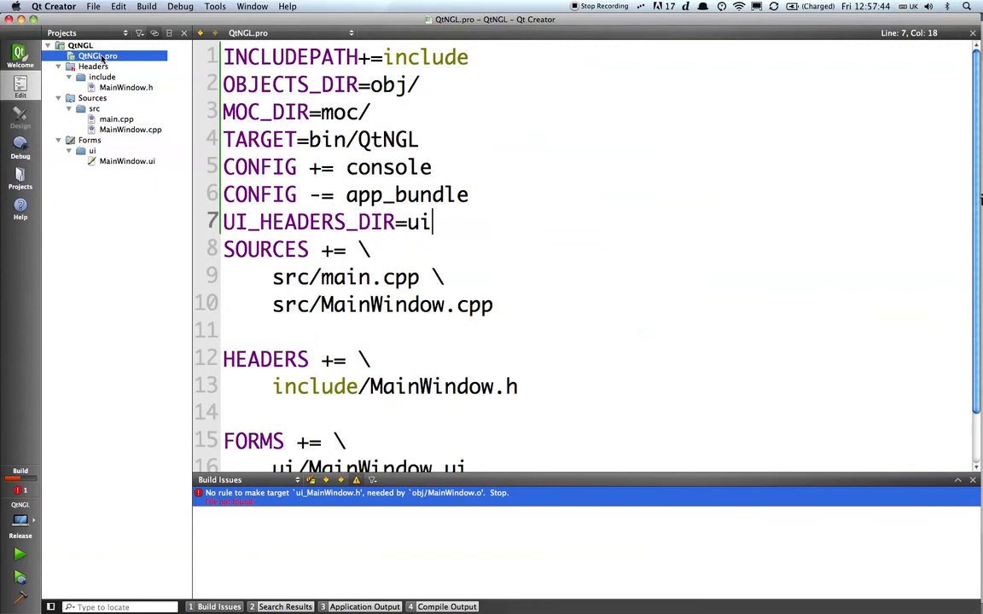
scroll("down", 3)
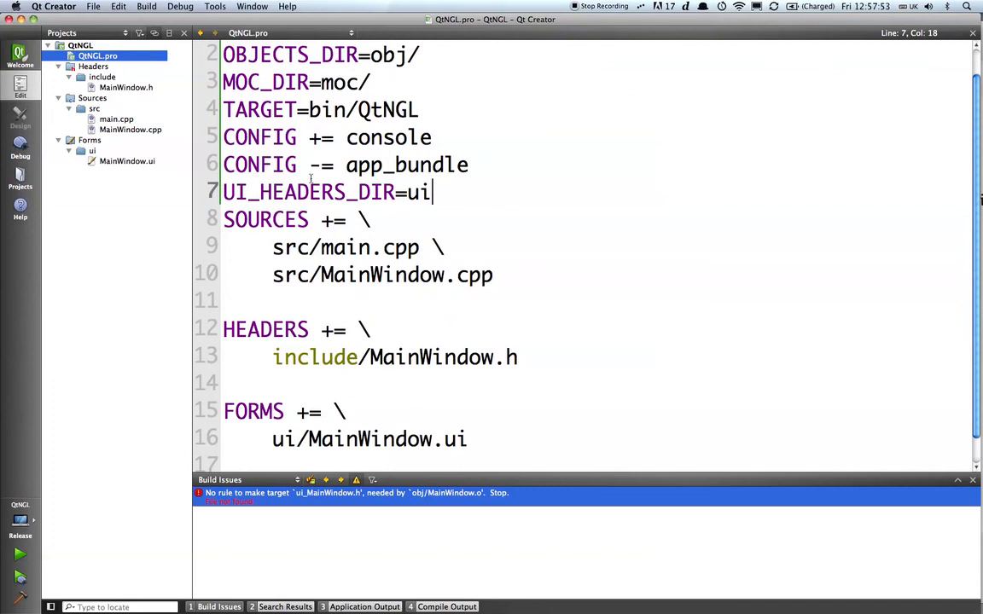
scroll("up", 3)
type("INCLUDEPATH+=include \\")
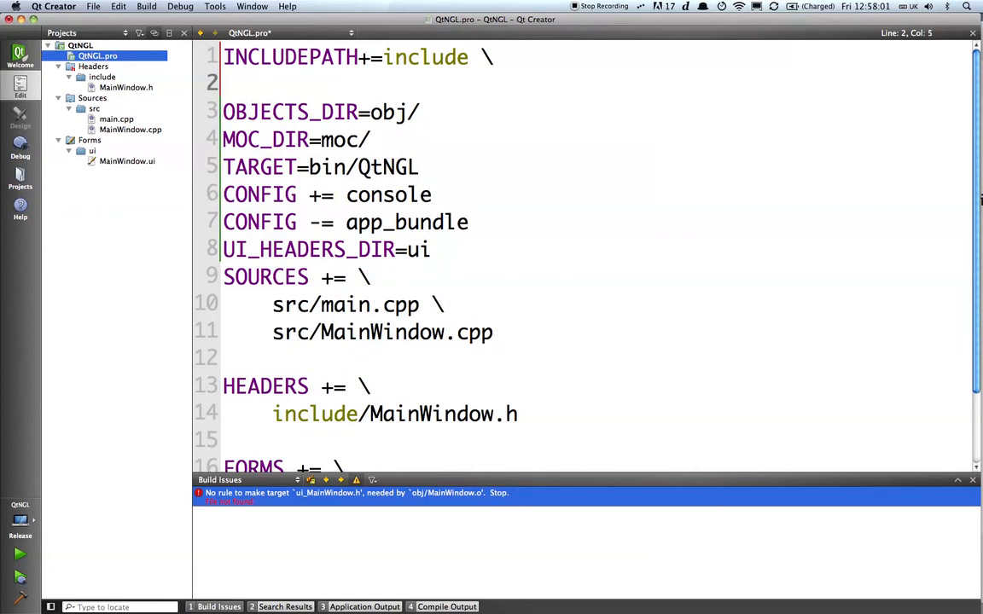
type("+")
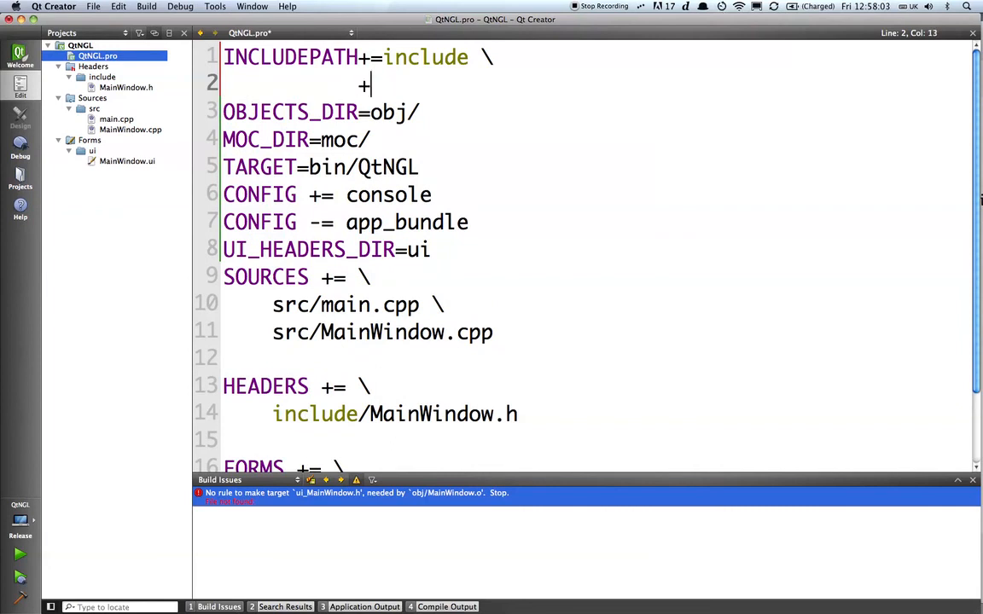
type("=ui")
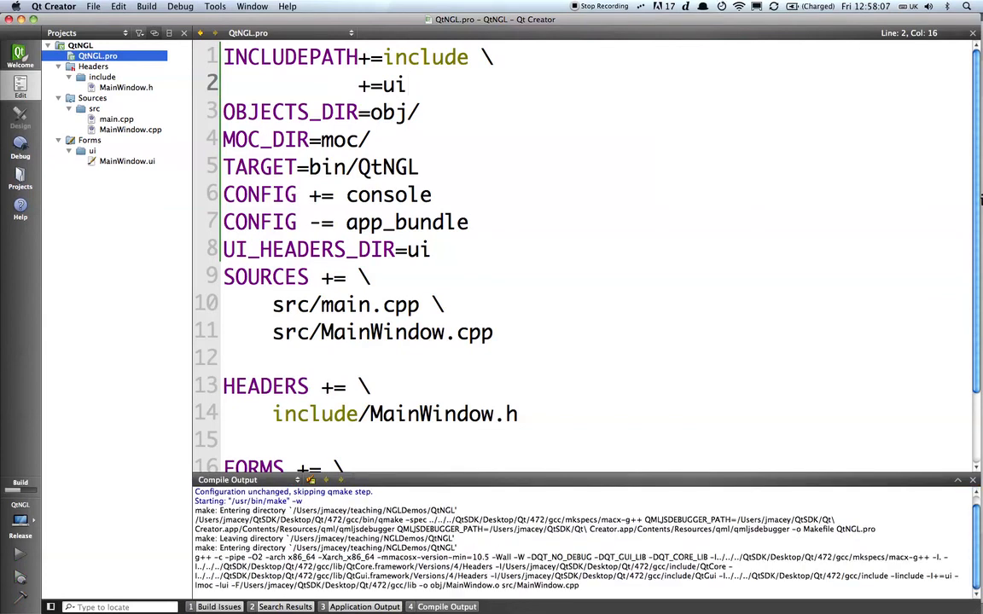
Step: Run QtNGL, view its empty MainWindow, then close it
left_click(19, 553)
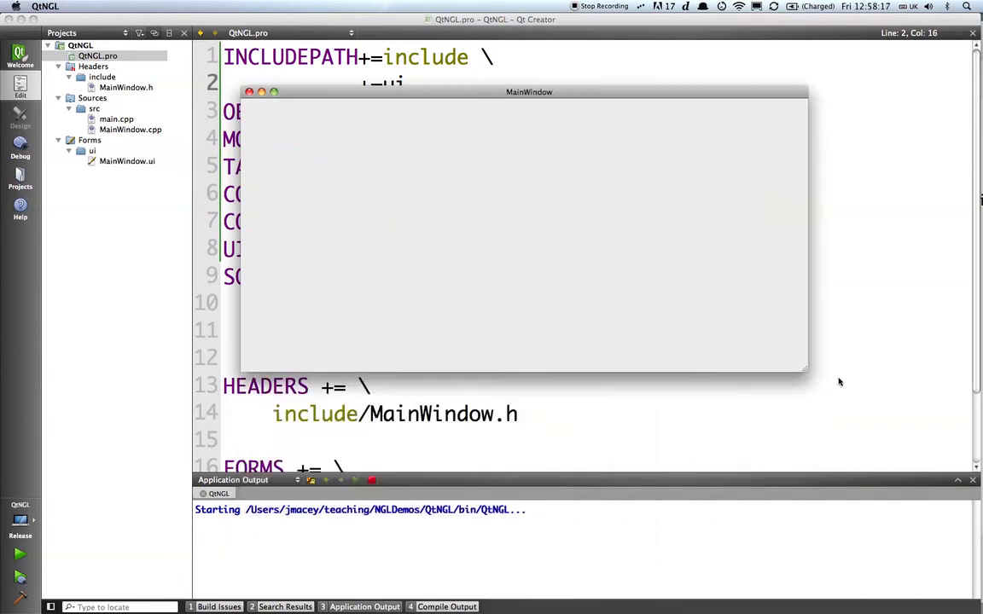
left_click_drag(808, 373, 840, 520)
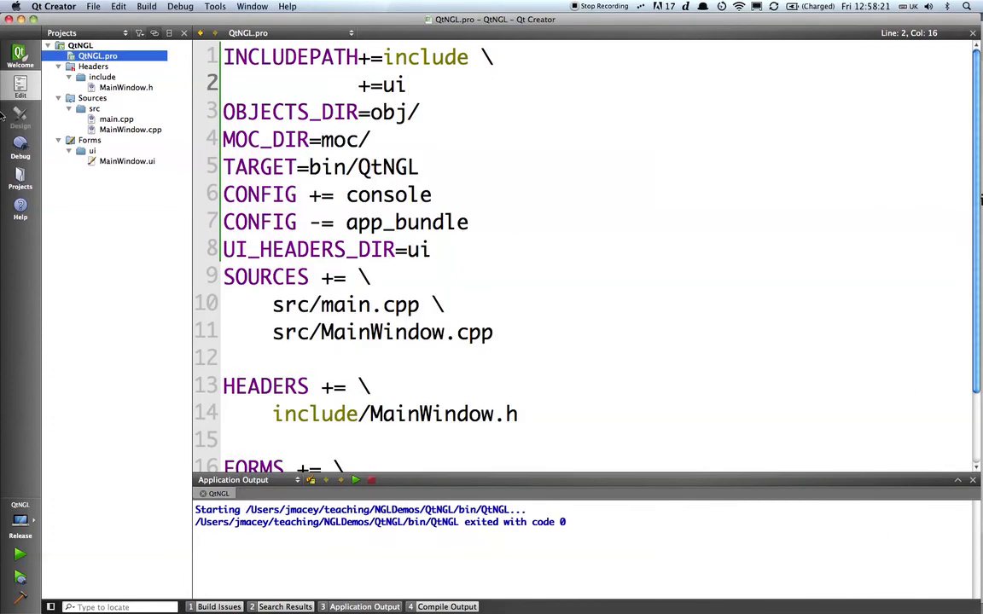
Step: Open MainWindow.ui in Designer, drop a Push Button on the form, then delete it
double_click(126, 160)
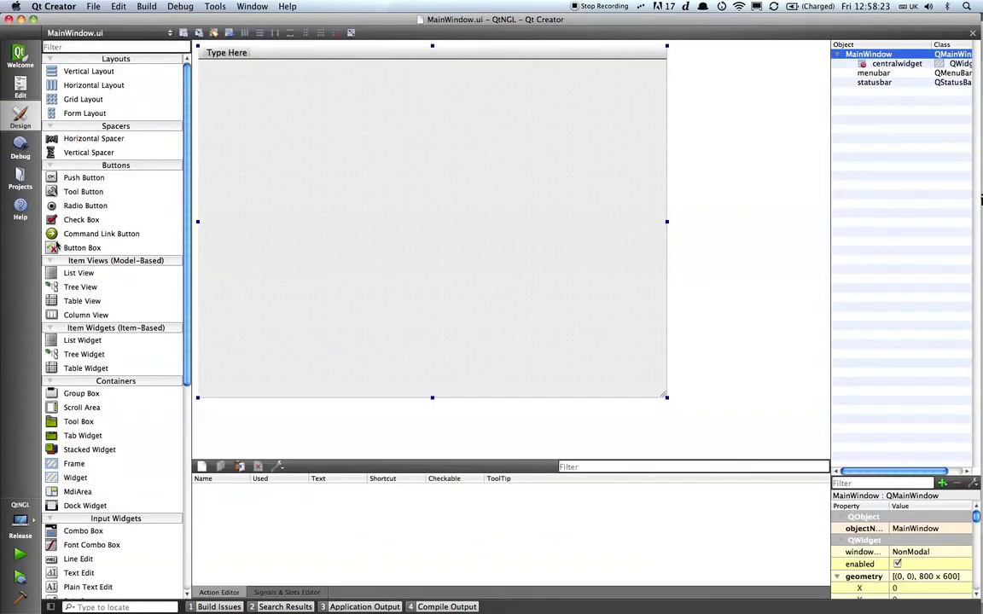
left_click_drag(83, 178, 525, 206)
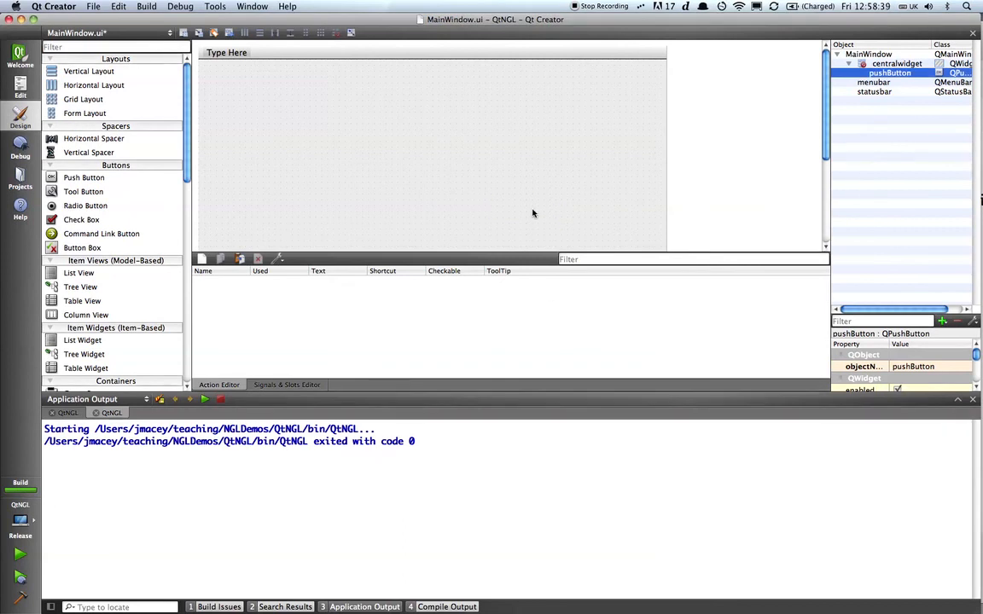
left_click(868, 54)
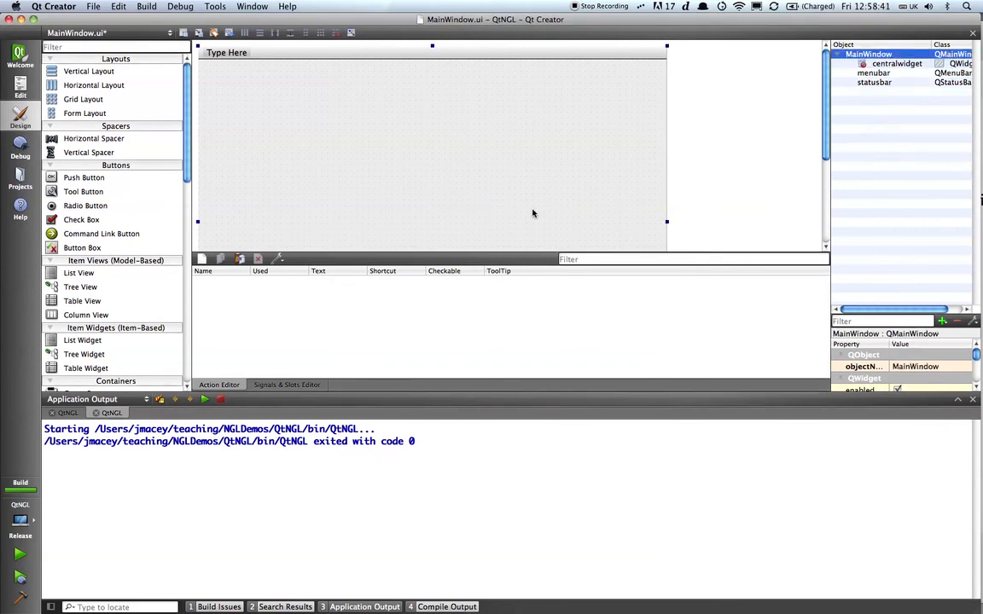
mouse_move(671, 40)
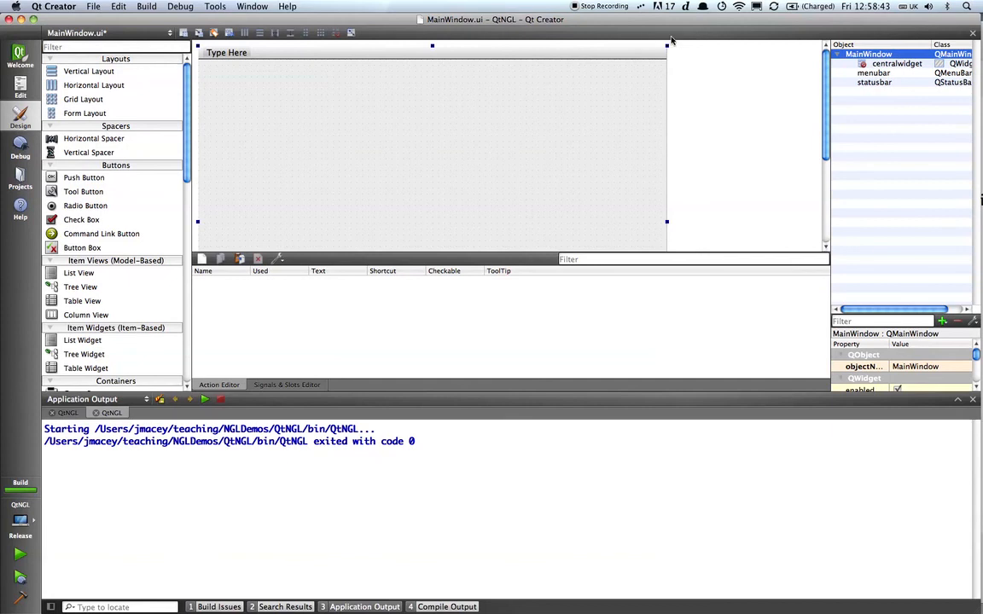